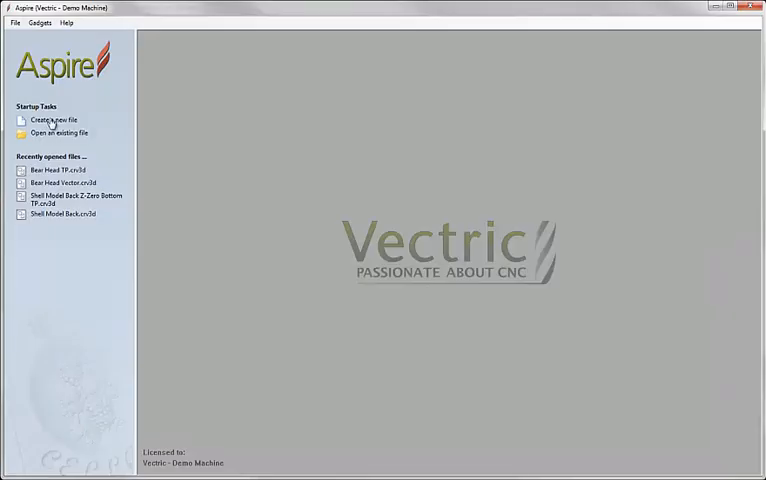
Open the existing Shell Sign Vector.crv3d project with the oval outlines and address text.
click(58, 132)
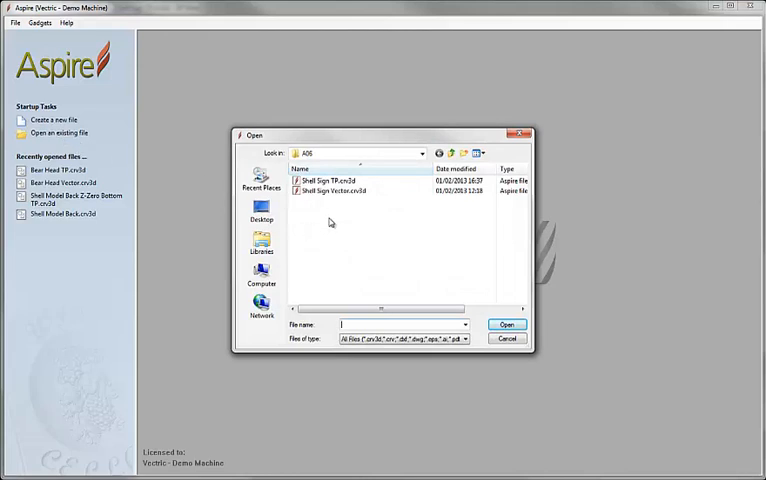
click(336, 192)
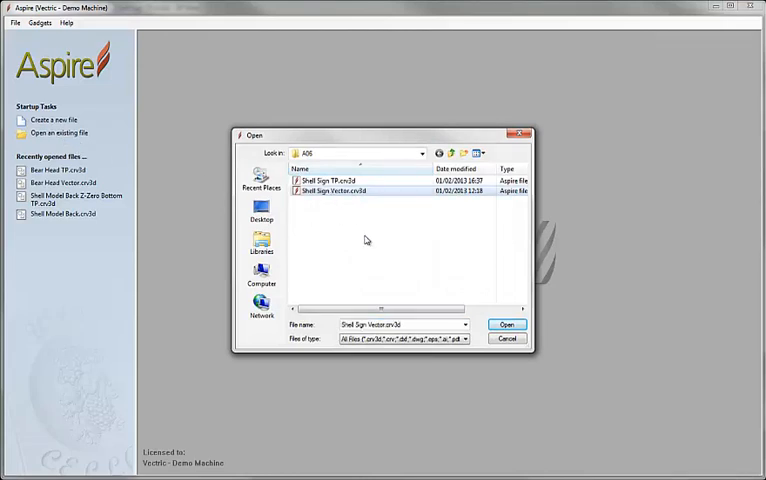
click(508, 324)
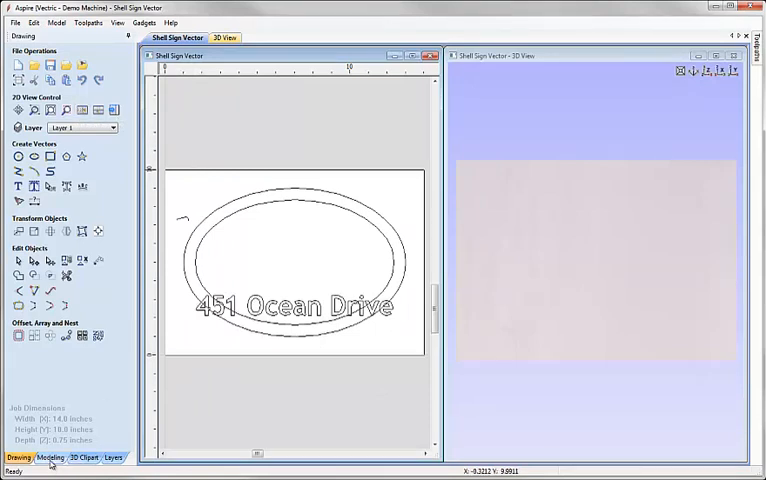
In the Modeling tools, select the outer oval and begin creating a shape from it.
click(48, 456)
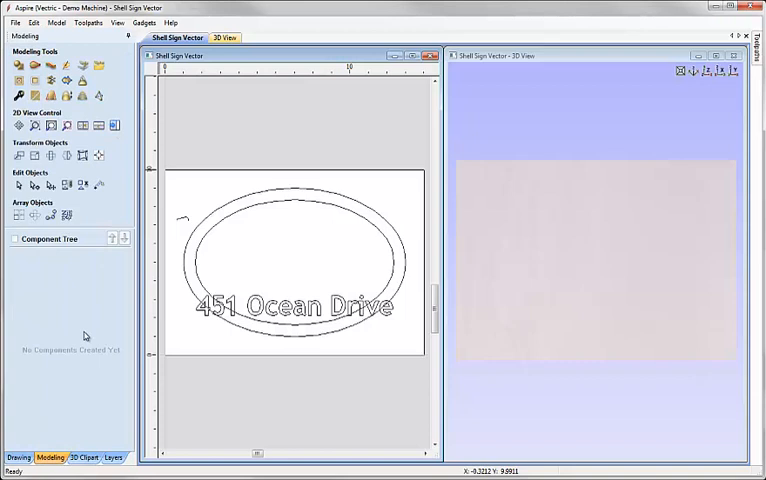
click(290, 200)
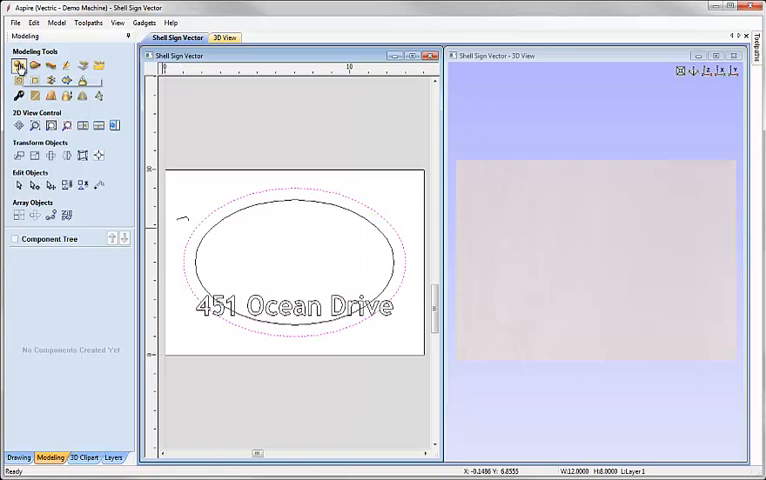
click(20, 66)
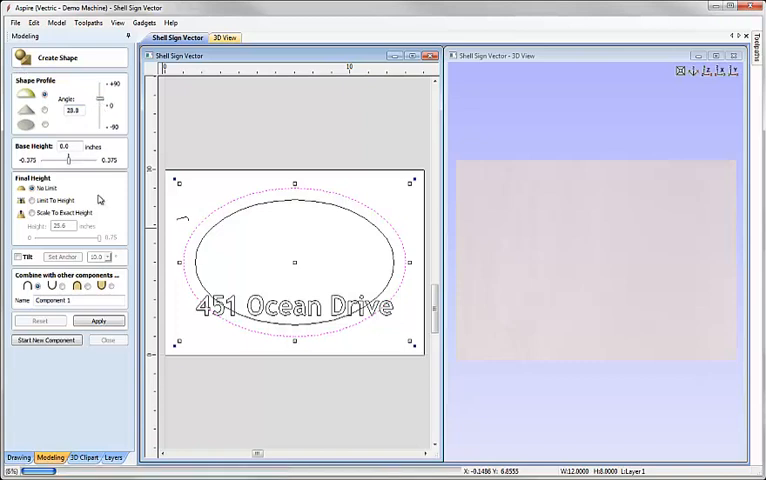
click(98, 320)
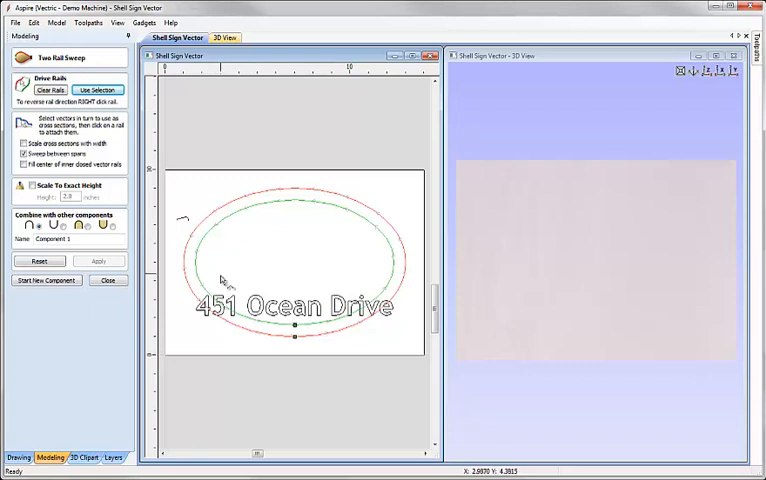
mouse_move(190, 224)
text(Border)
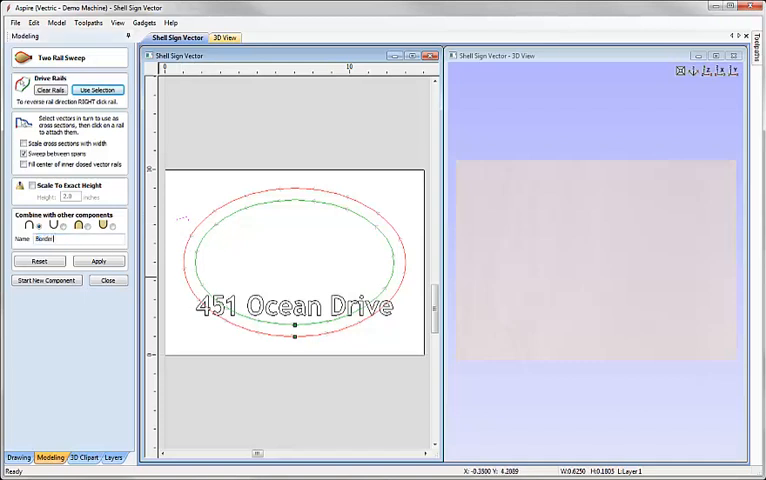
Apply the two-rail sweep between the ovals as the Border component and close the tool.
click(98, 260)
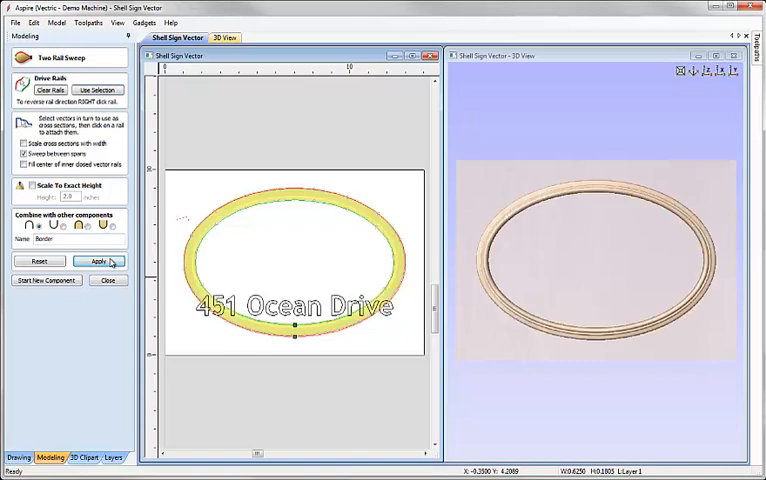
click(96, 260)
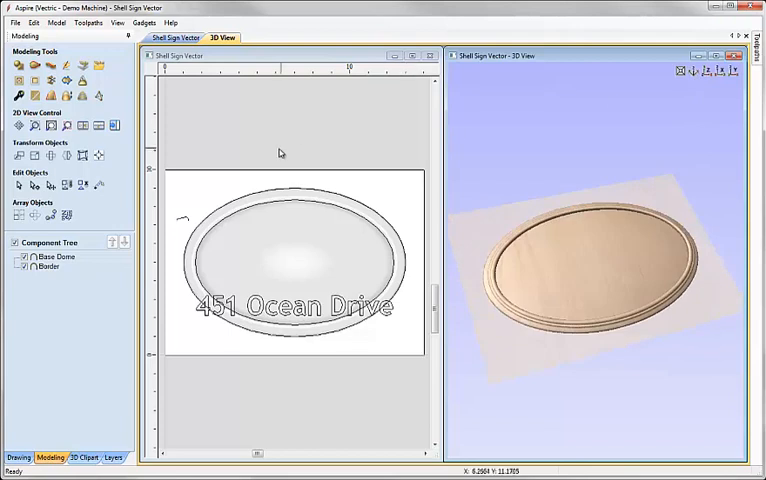
mouse_move(356, 146)
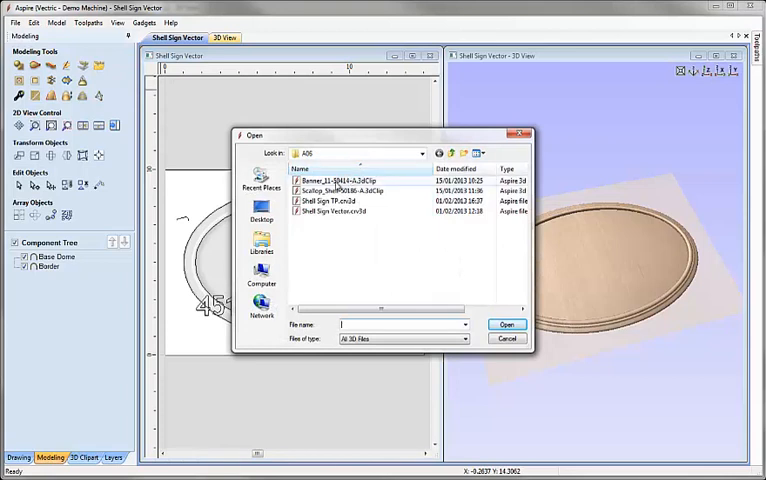
Import the Banner 3D clipart and centre it on the sign.
click(340, 180)
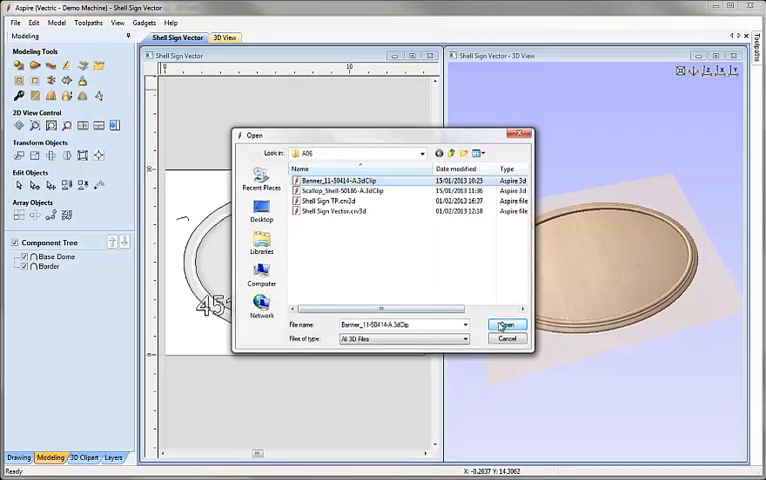
click(508, 324)
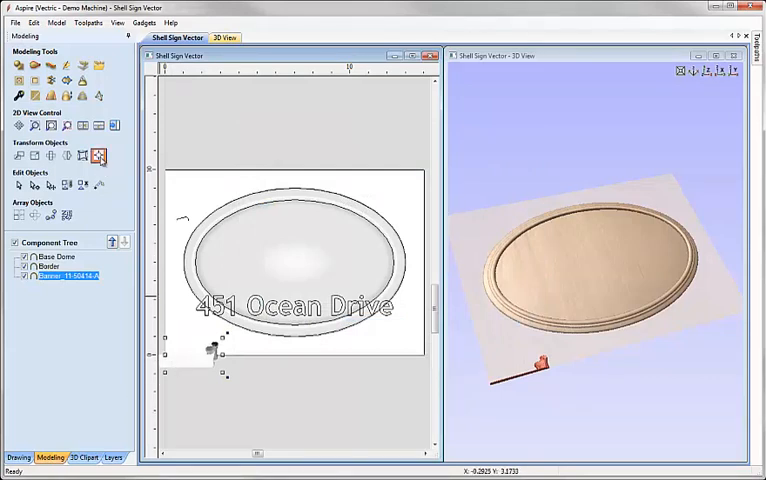
click(100, 156)
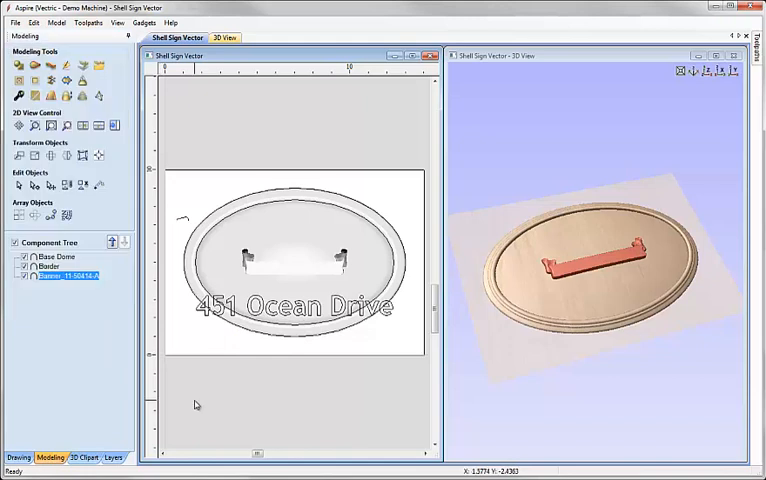
mouse_move(36, 172)
text(13)
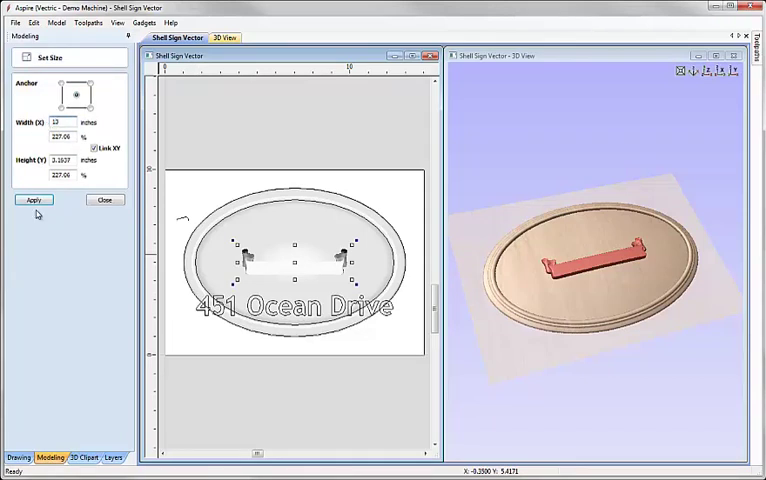
Double the banner's width with Set Size and reposition it across the oval with Move Selection.
click(32, 200)
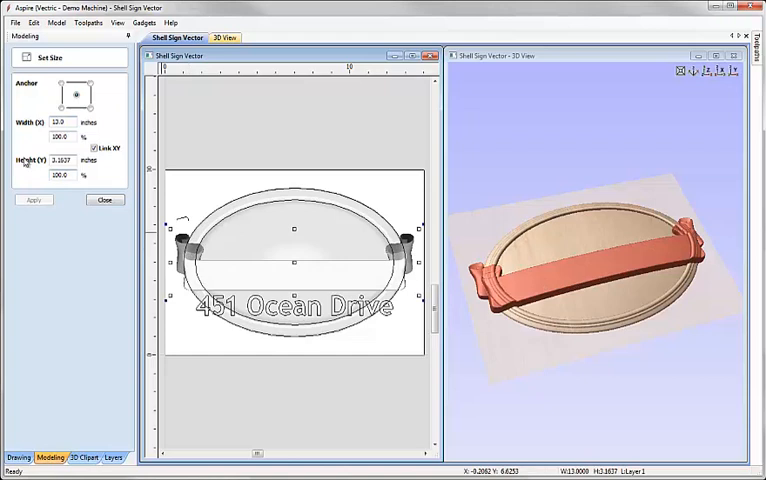
click(104, 200)
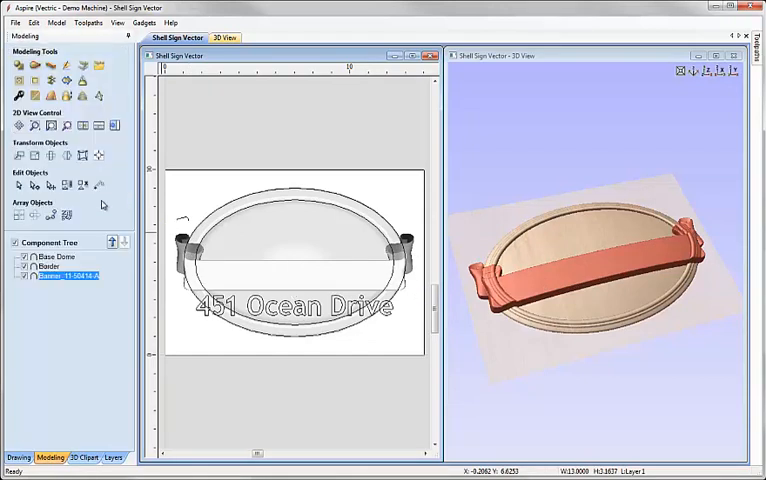
mouse_move(18, 156)
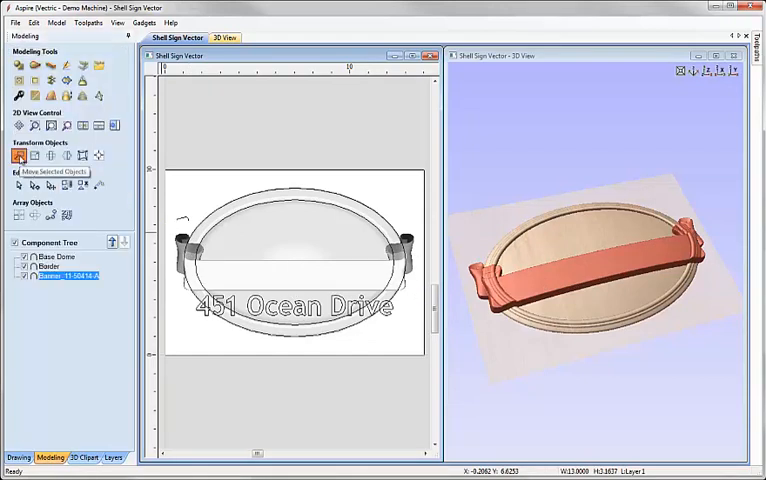
click(18, 156)
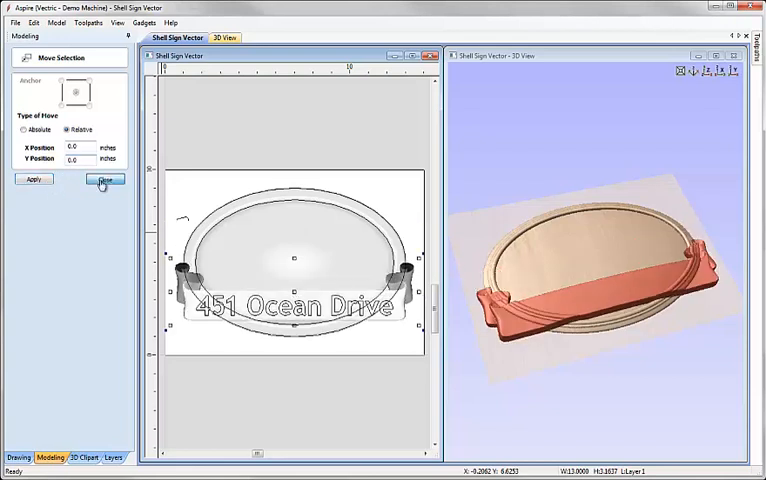
click(104, 180)
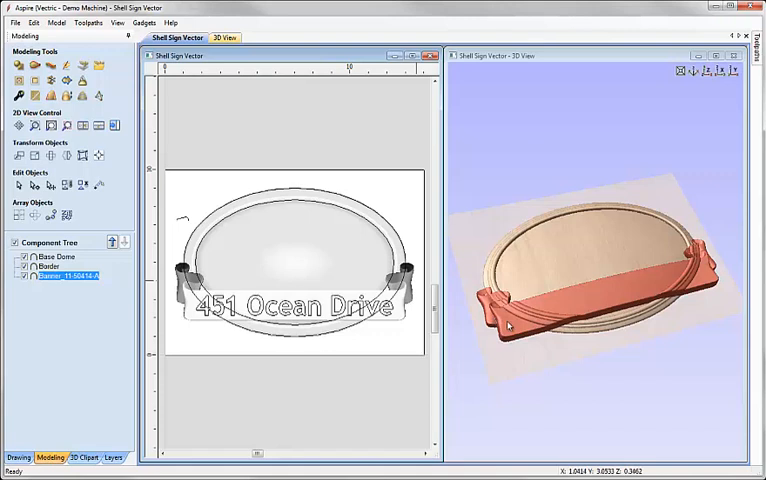
mouse_move(490, 380)
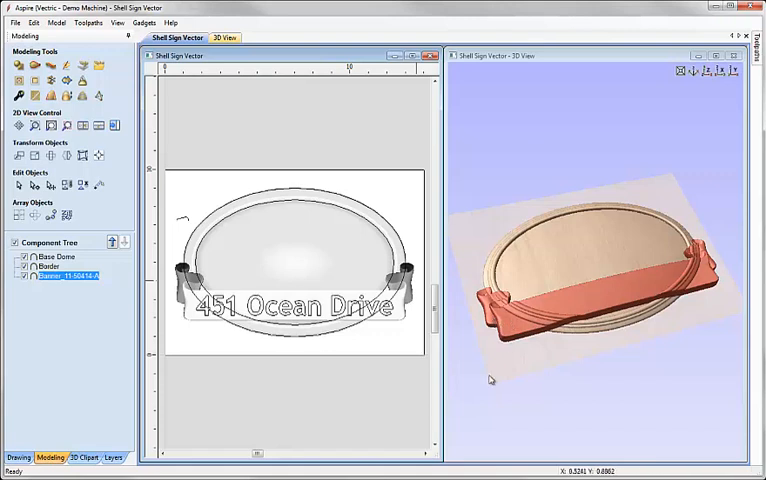
mouse_move(504, 318)
text(Banner)
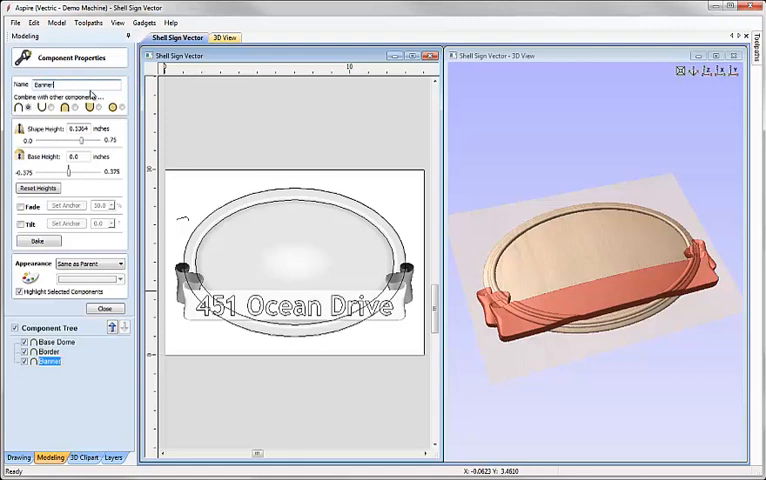
mouse_move(76, 108)
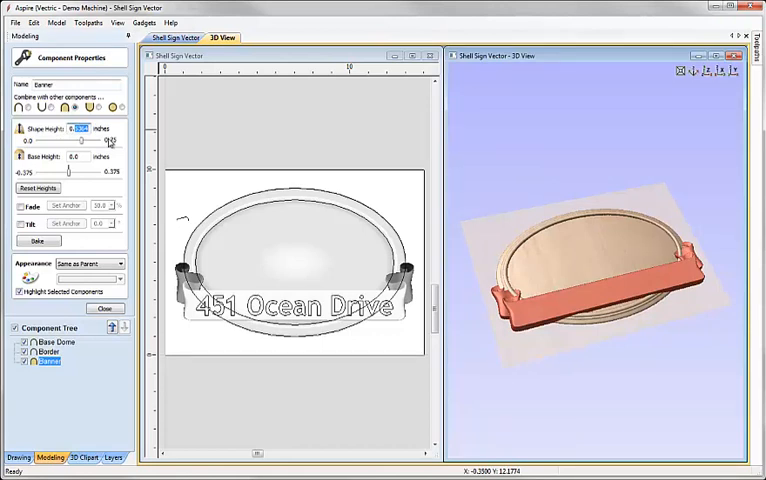
Give the Base Dome component a shape height of 0.4 inches.
text(0.4)
click(78, 156)
text(0.15)
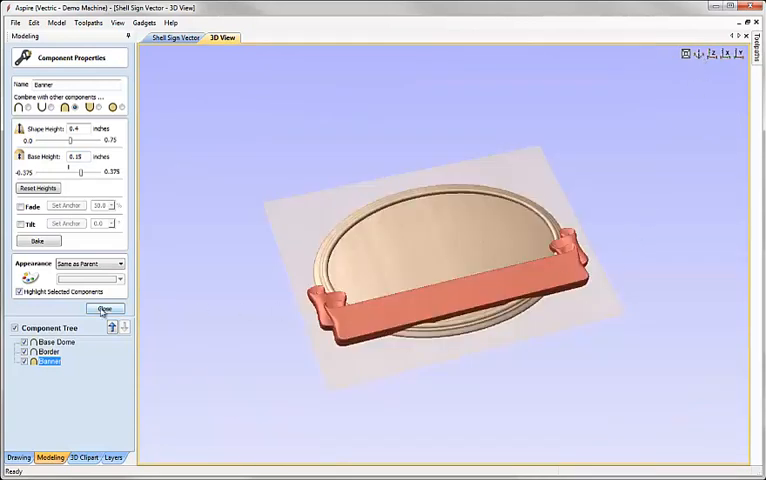
Import the scallop shell model and centre it on the sign.
click(104, 308)
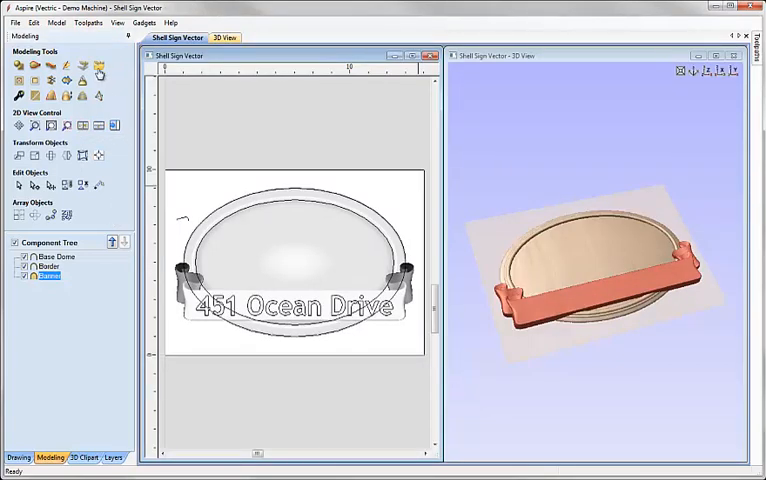
mouse_move(98, 68)
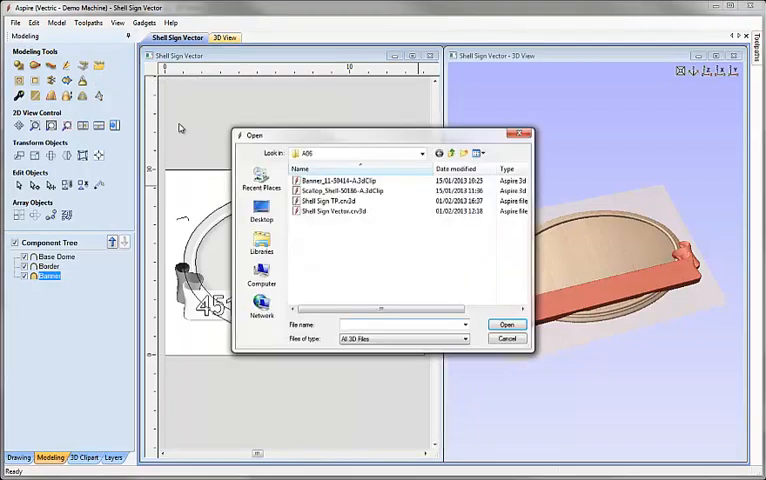
click(344, 190)
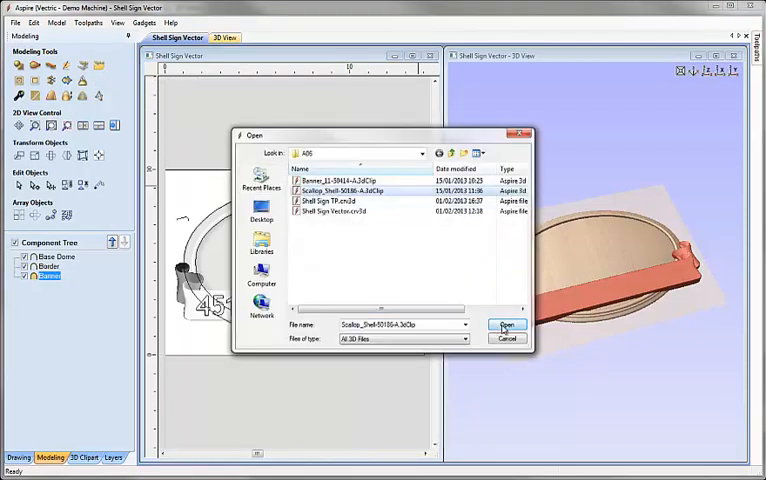
click(508, 324)
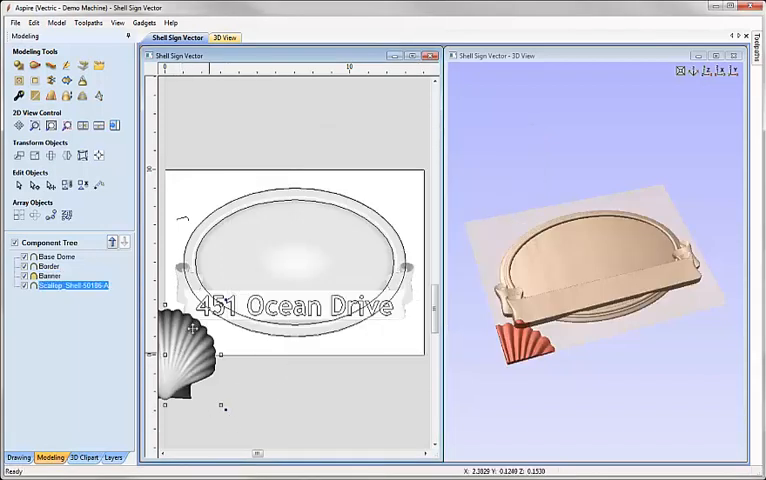
mouse_move(98, 156)
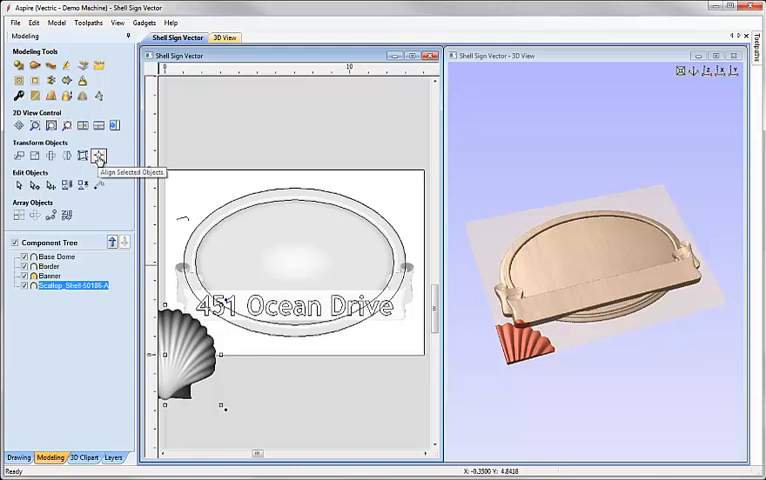
click(98, 156)
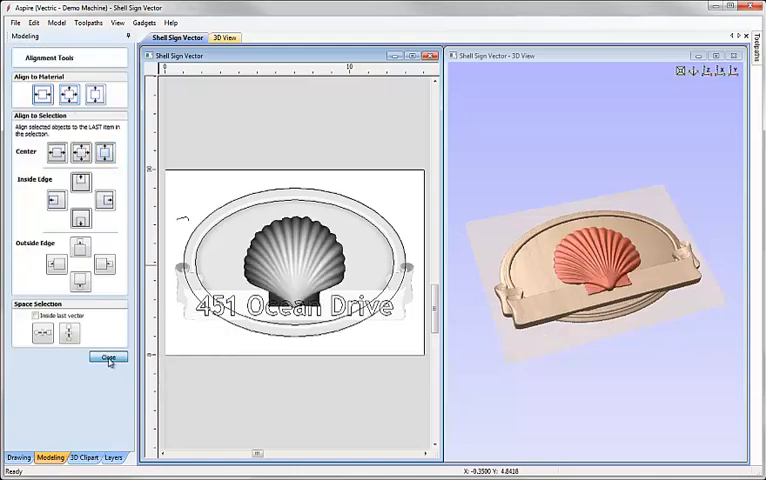
click(106, 356)
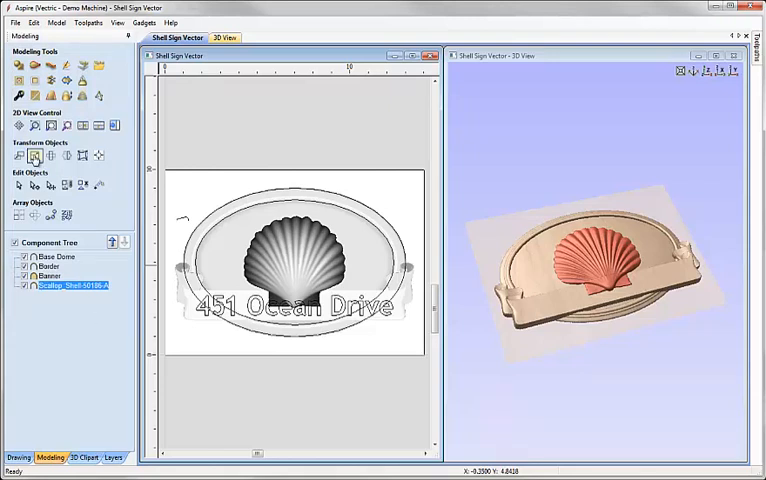
mouse_move(36, 158)
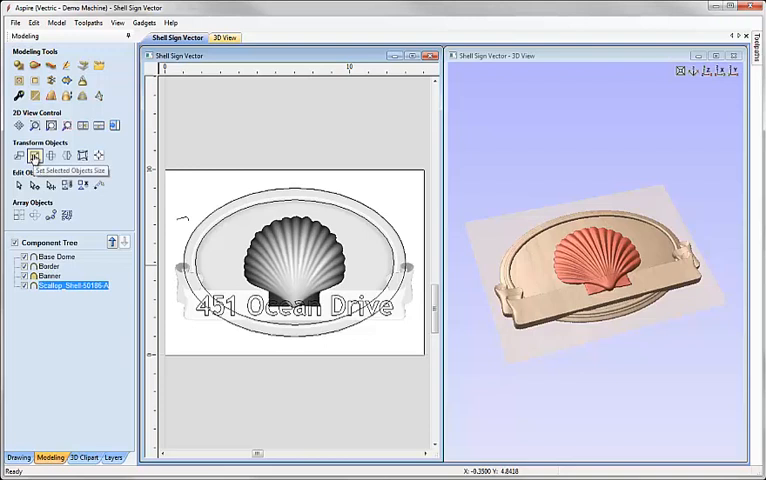
Scale the shell to 120% width with locked aspect and move it upward in Y above the text.
click(36, 156)
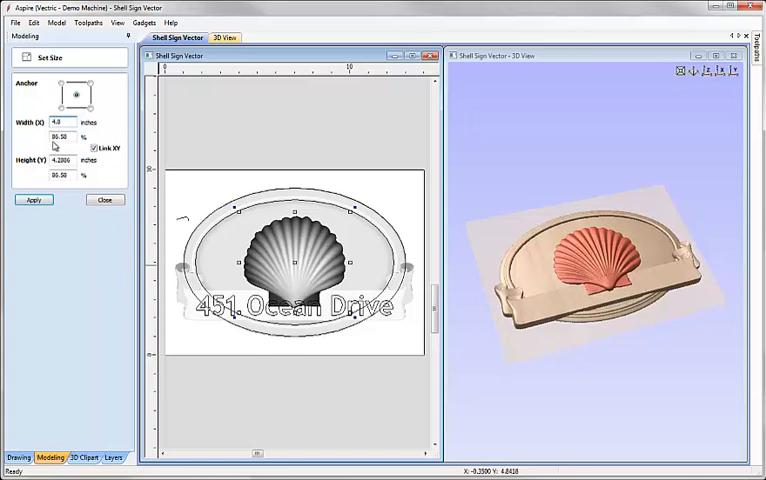
click(32, 200)
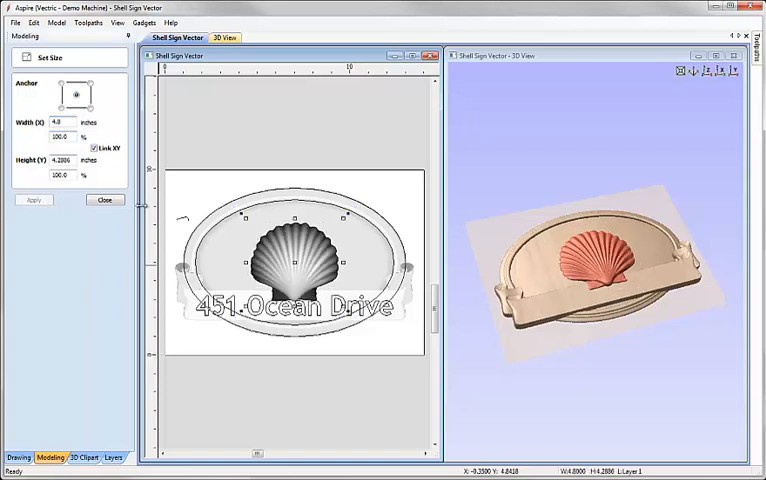
click(104, 200)
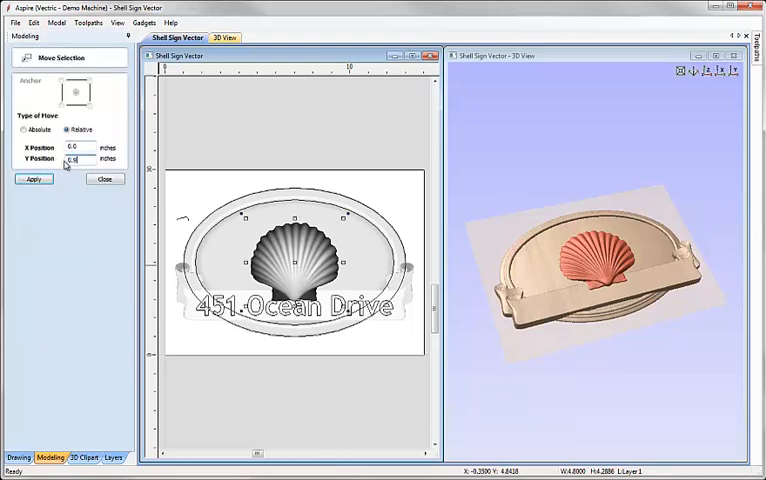
click(32, 180)
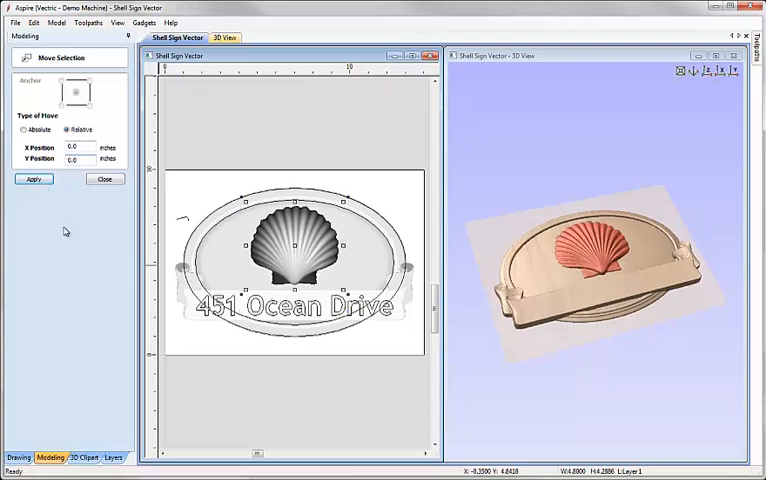
click(104, 180)
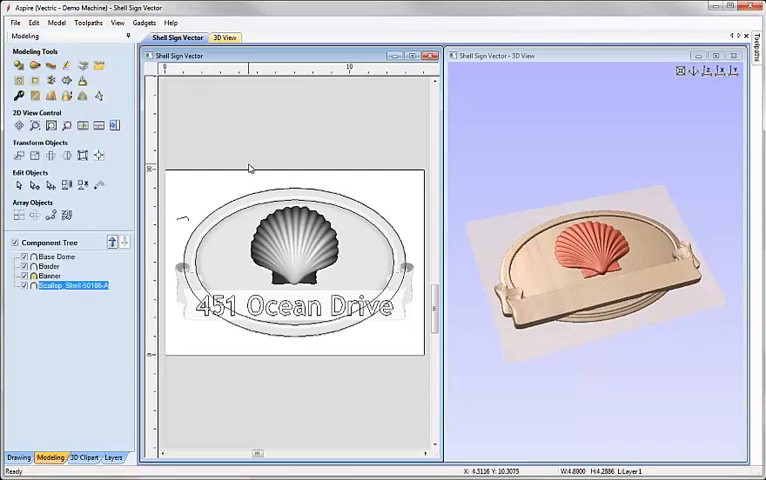
mouse_move(296, 168)
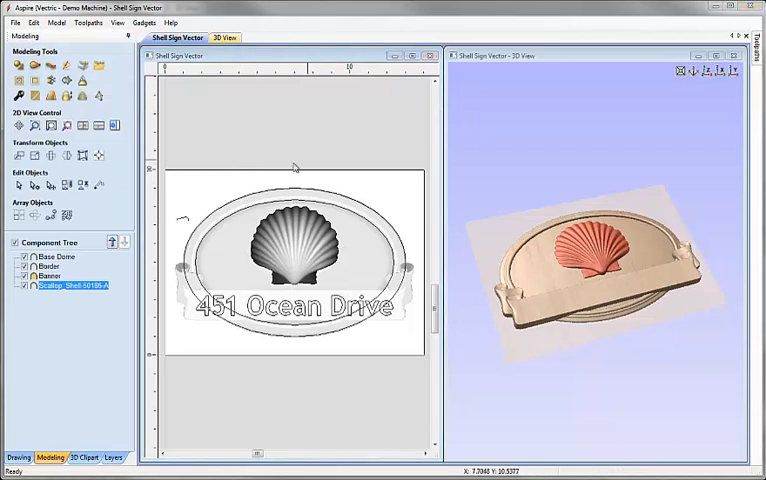
mouse_move(118, 178)
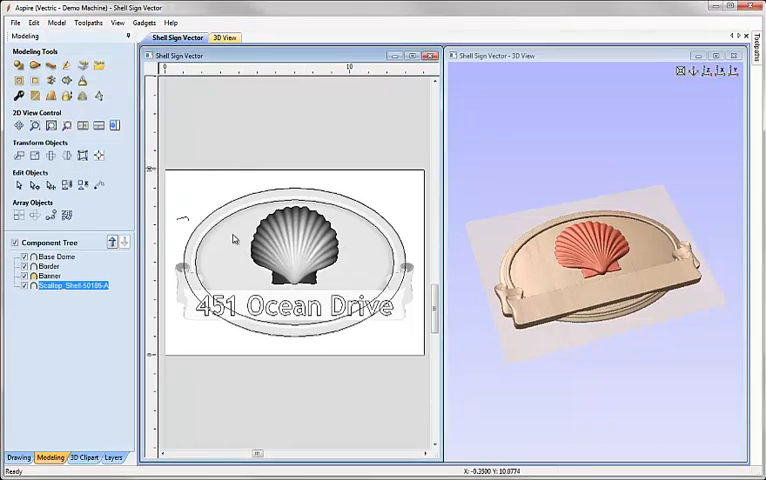
mouse_move(332, 176)
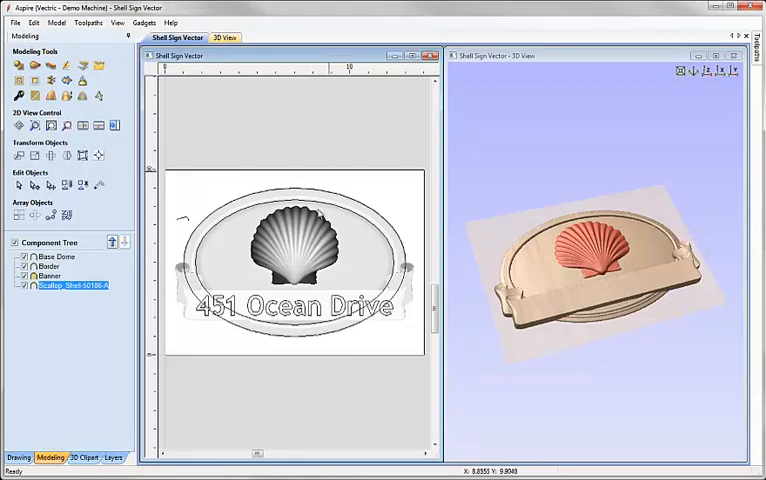
click(290, 244)
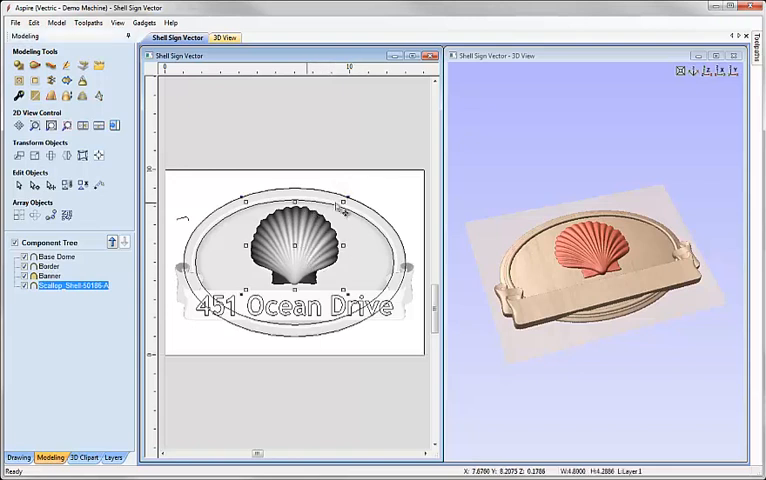
mouse_move(344, 204)
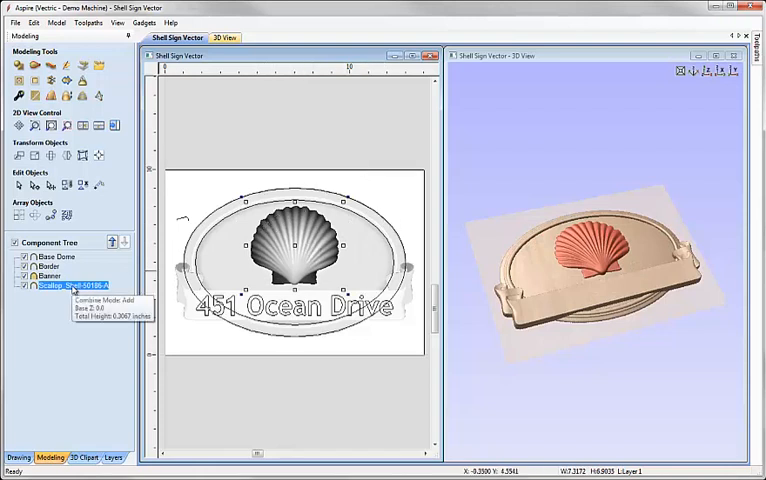
Rename the scallop shell component to Shell from the Component Tree.
right_click(64, 284)
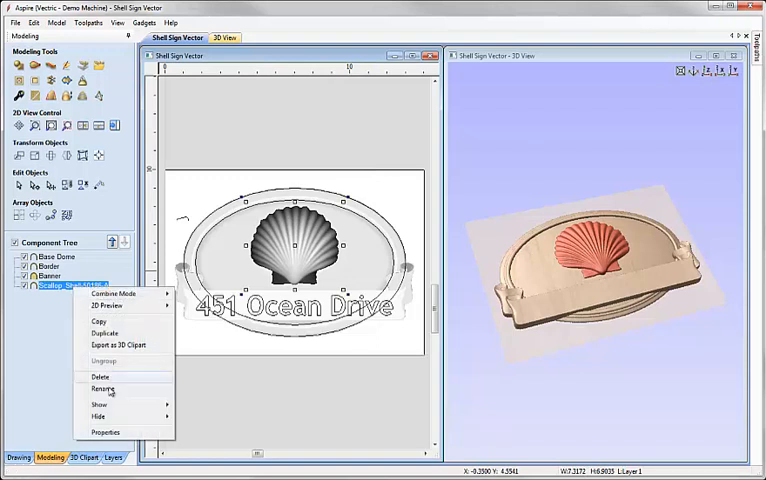
click(102, 388)
text(Shell)
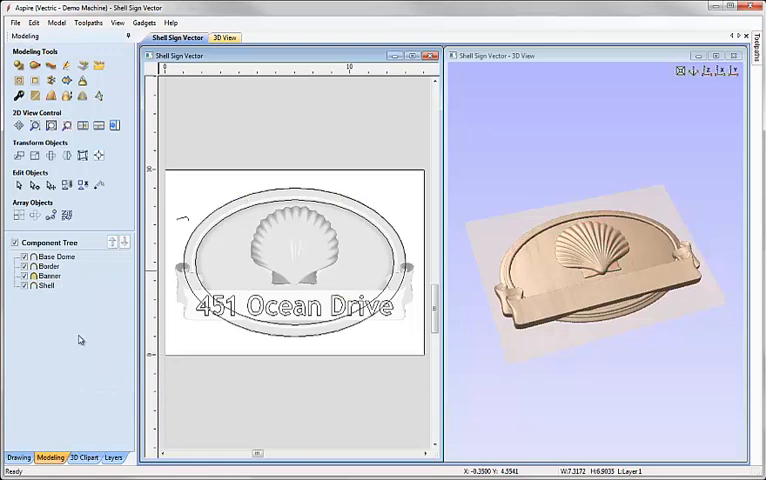
mouse_move(68, 328)
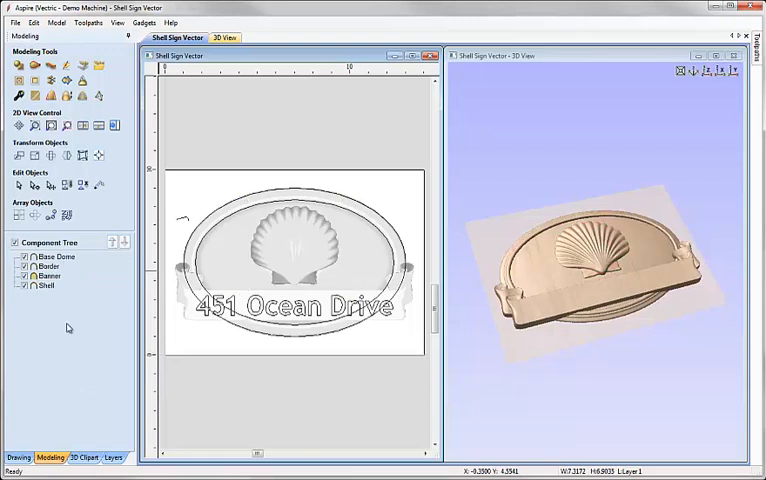
mouse_move(316, 384)
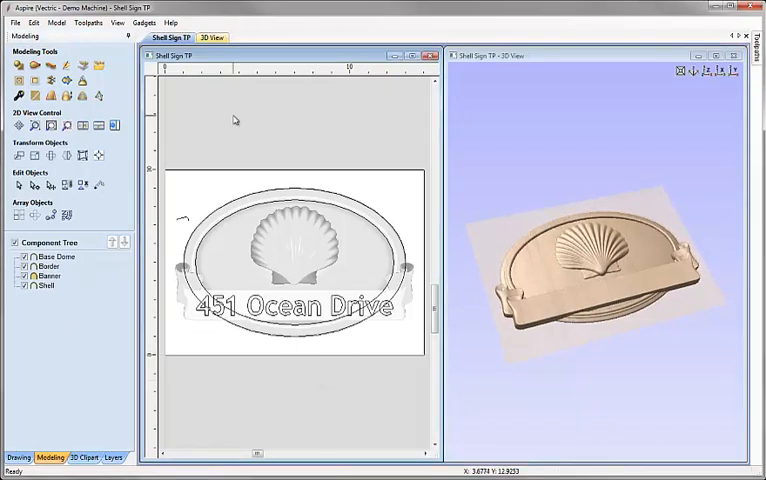
mouse_move(234, 120)
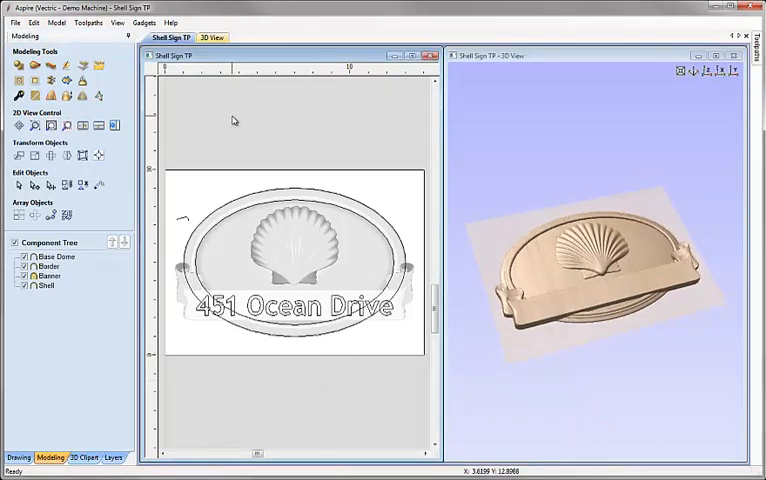
mouse_move(232, 124)
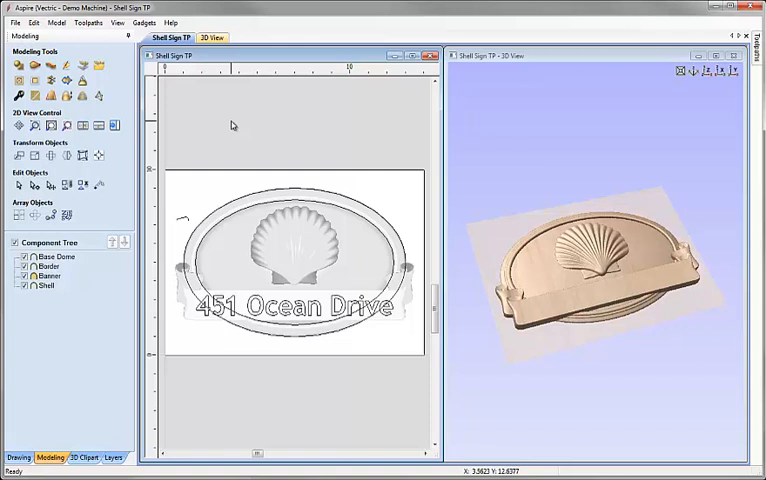
mouse_move(174, 128)
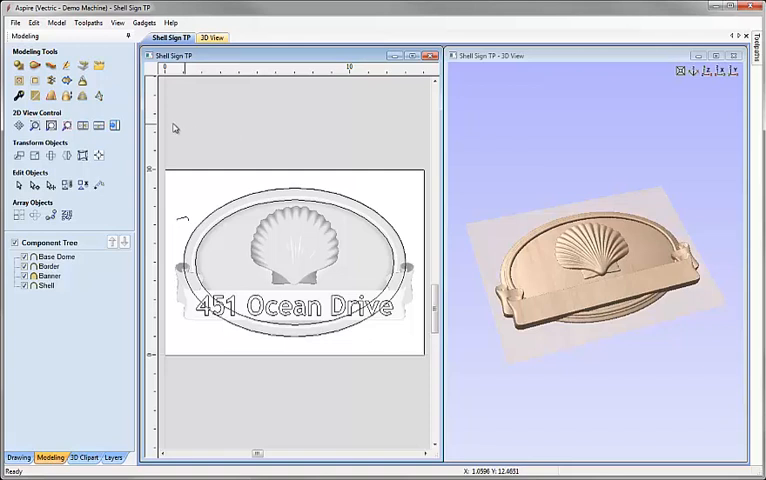
mouse_move(66, 96)
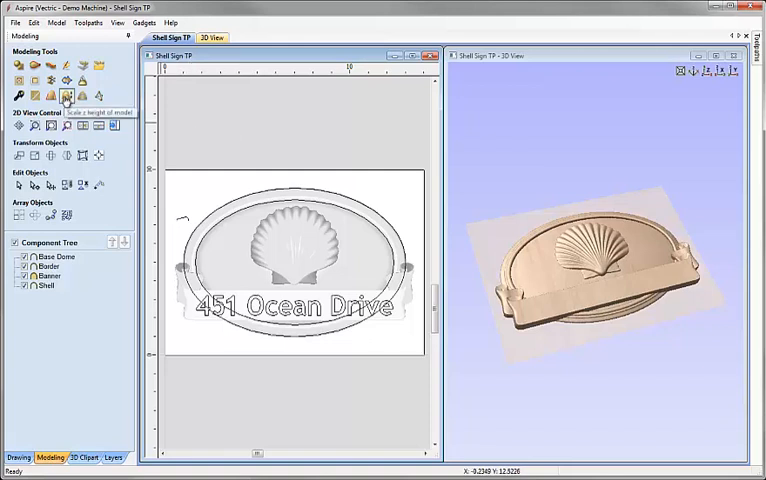
Scale the whole sign model to an exact height of 0.5 inches.
click(64, 96)
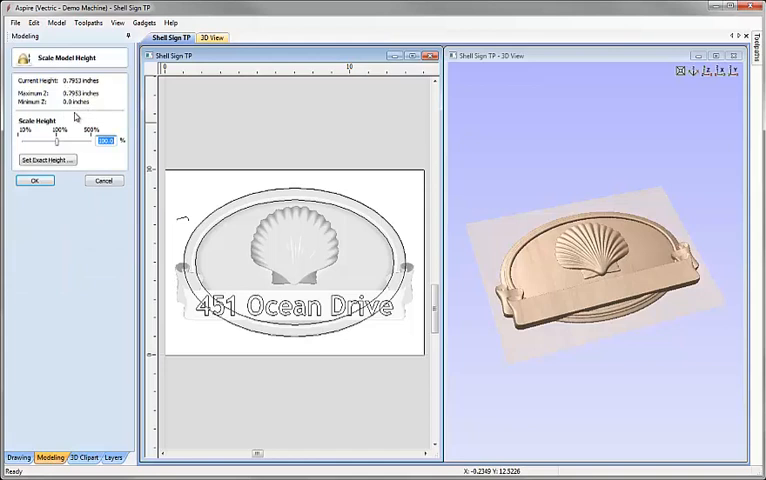
click(46, 160)
text(0.55)
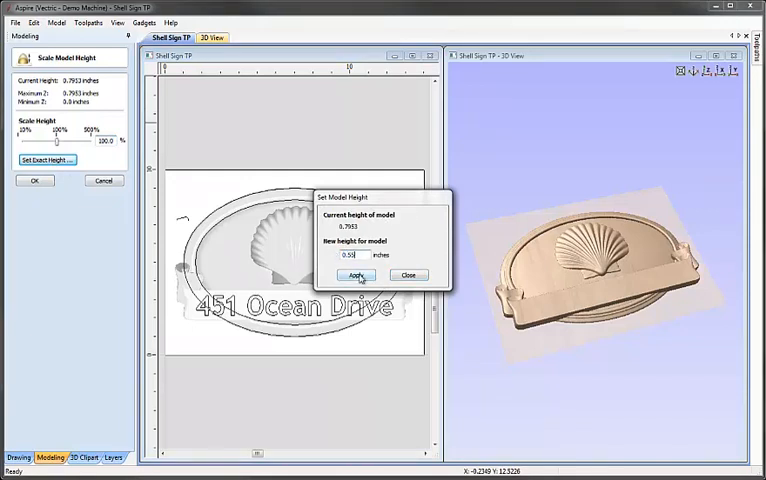
click(356, 276)
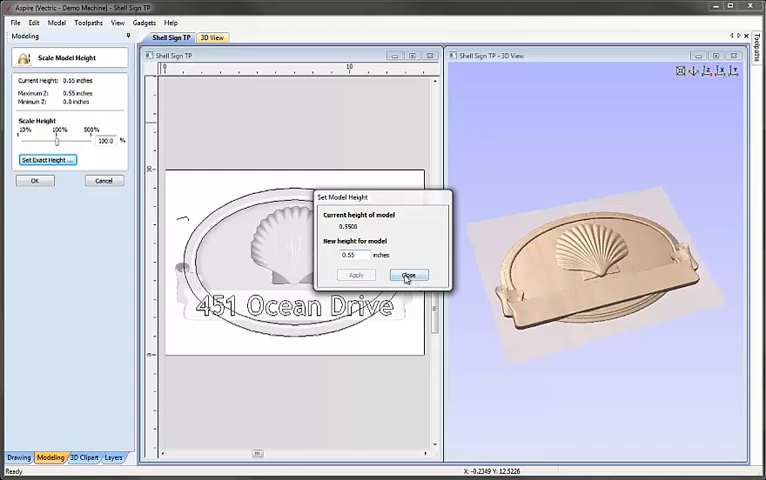
click(408, 276)
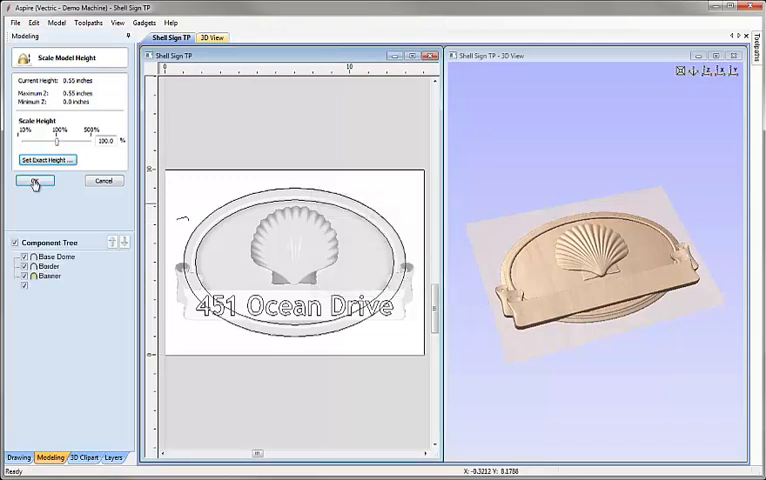
click(32, 180)
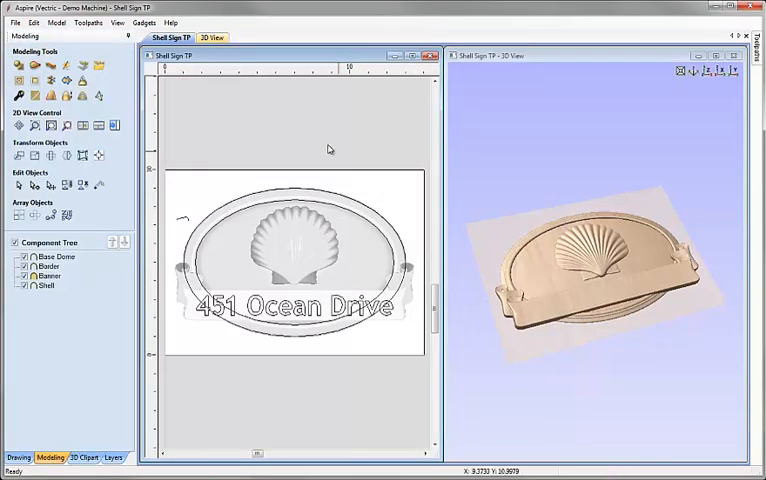
mouse_move(296, 128)
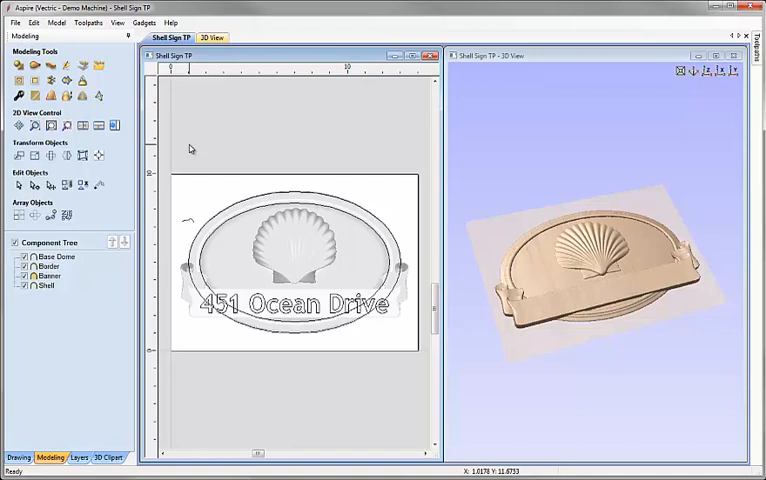
mouse_move(196, 226)
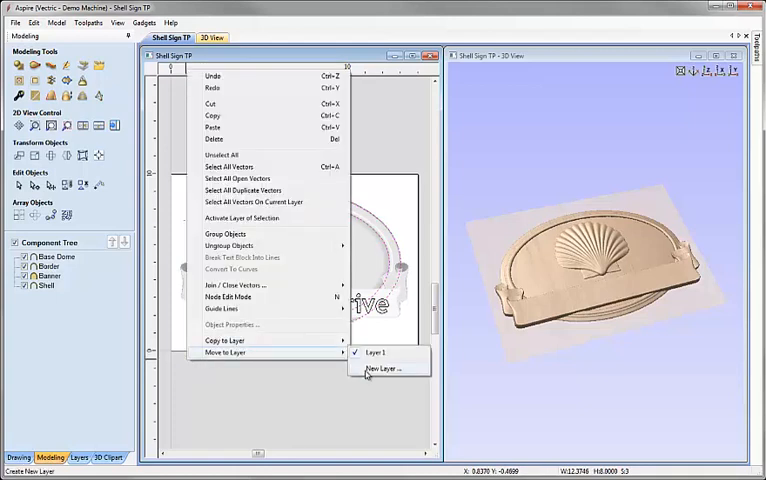
Move the sign vectors to a new layer named Layer 2.
click(380, 368)
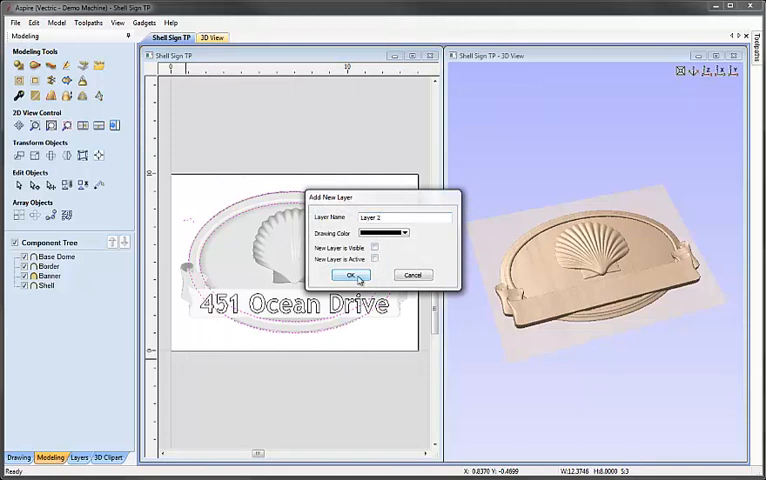
click(348, 276)
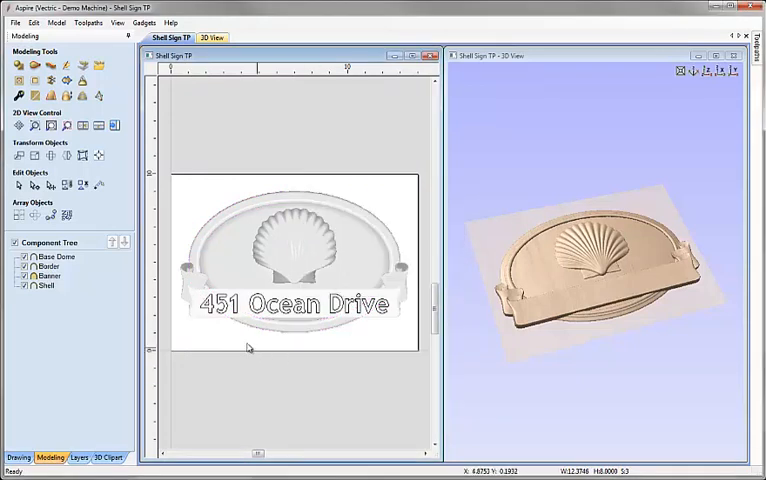
mouse_move(410, 300)
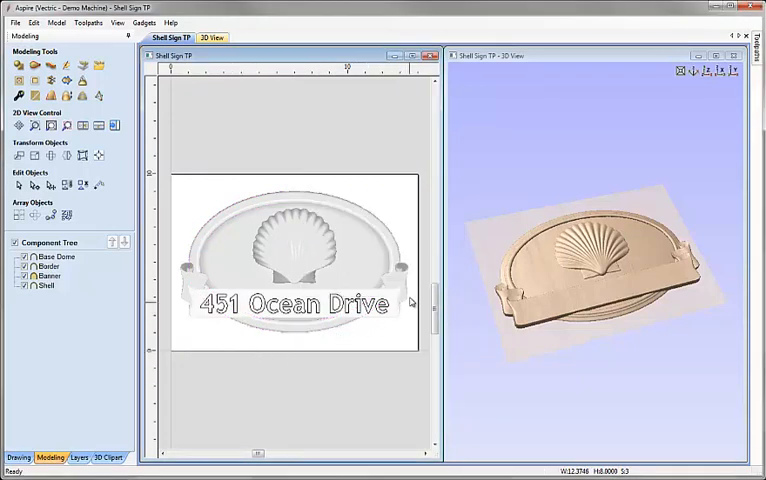
mouse_move(164, 196)
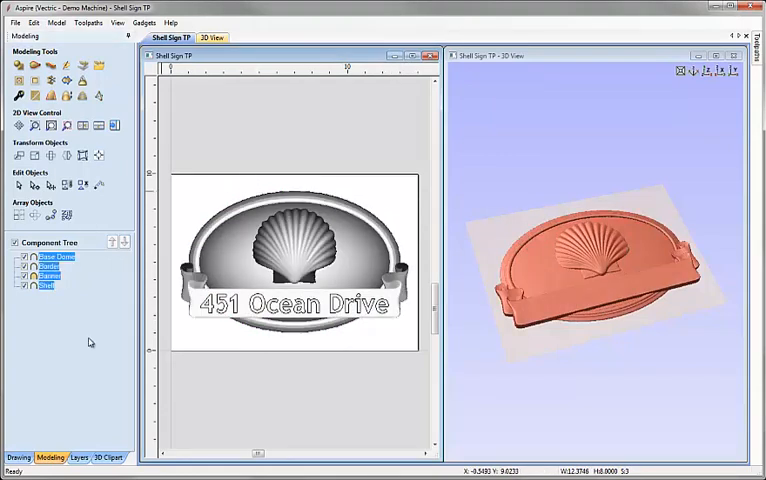
mouse_move(66, 80)
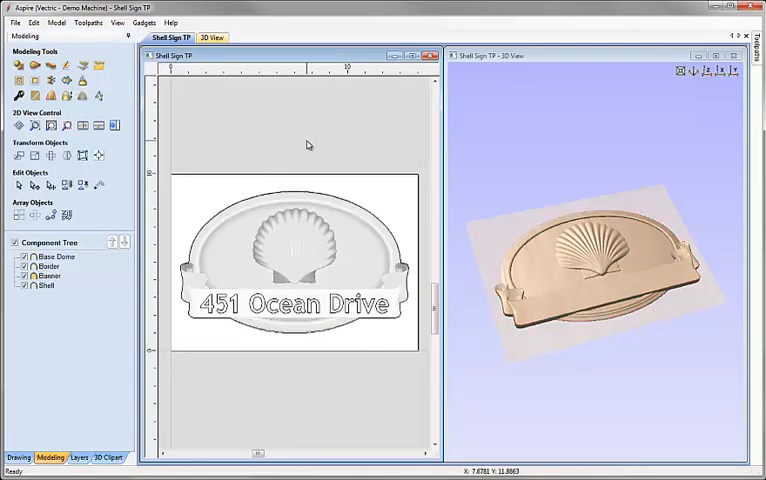
click(292, 250)
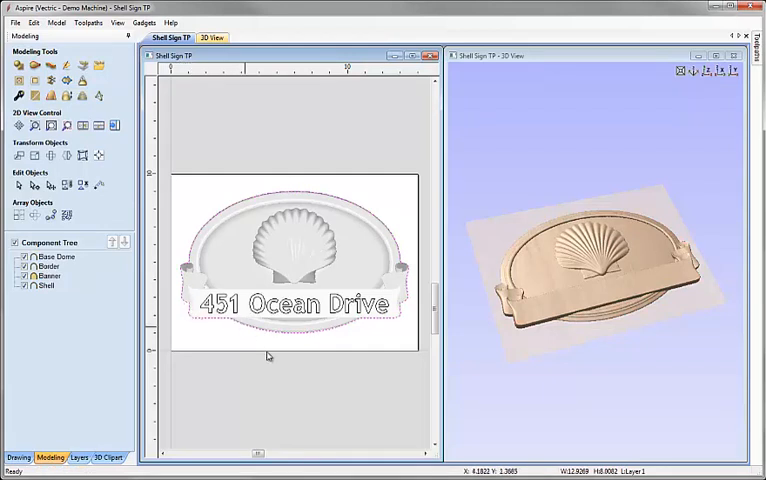
click(312, 374)
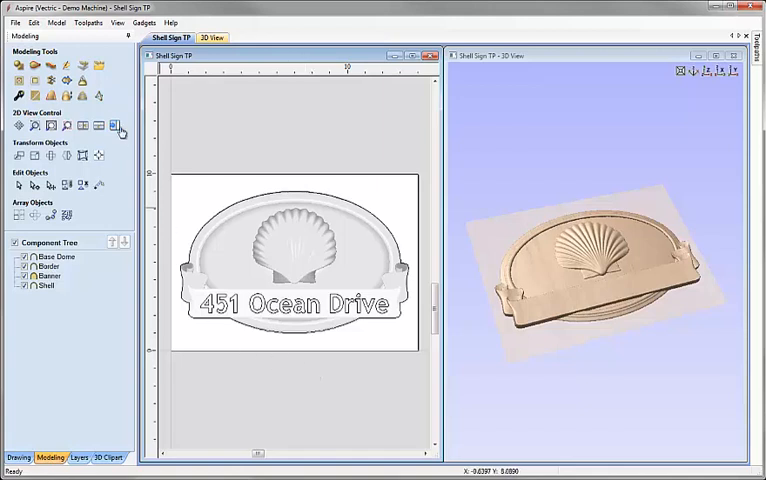
Switch to Toolpaths and confirm the Material Setup for the job.
click(88, 22)
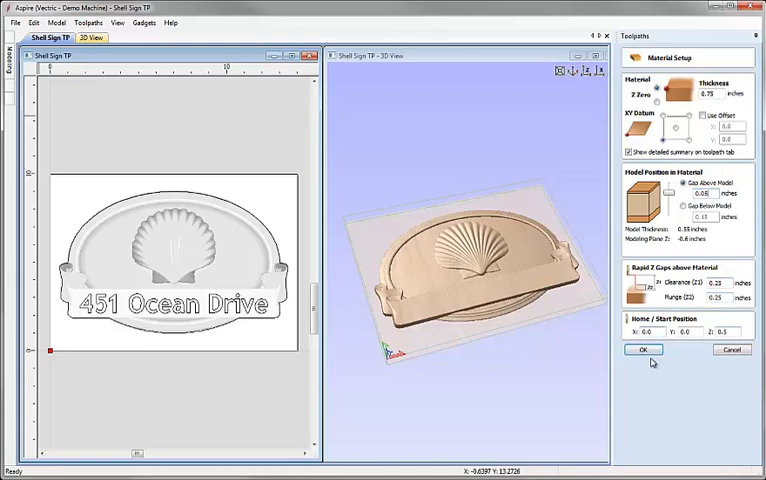
click(644, 348)
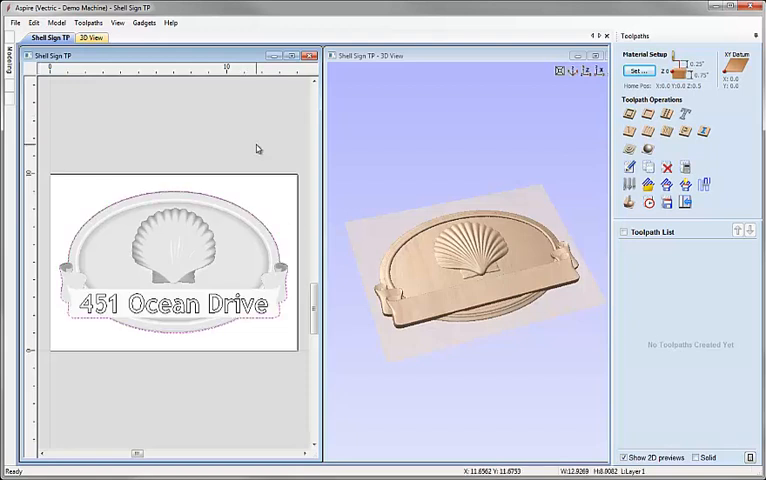
Calculate a 3D roughing toolpath renamed '3D Roughing Sign' and close its preview.
click(628, 116)
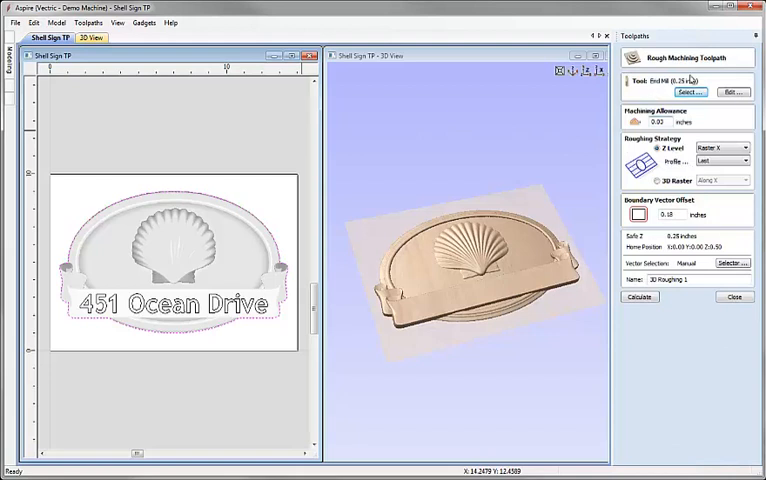
mouse_move(684, 120)
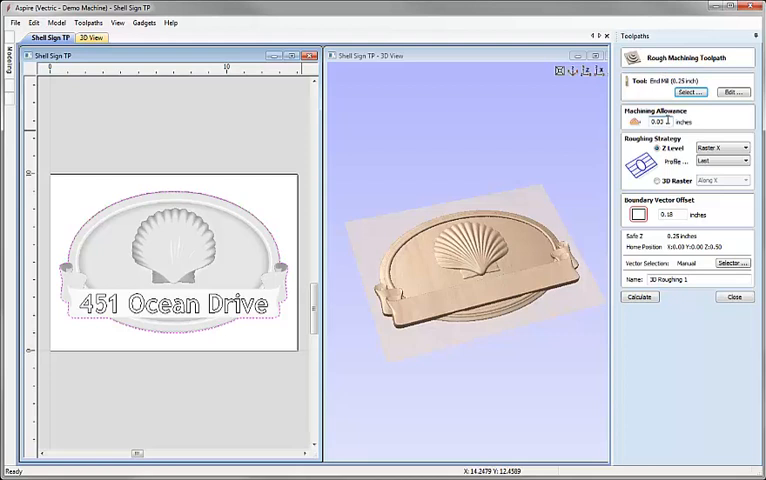
mouse_move(586, 284)
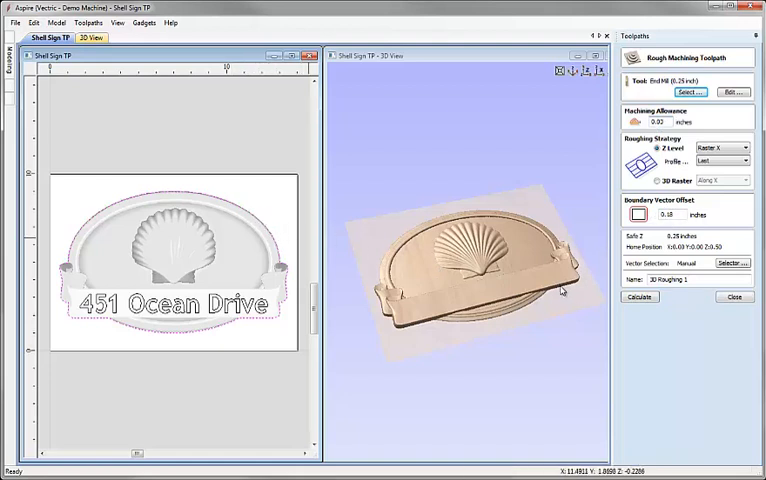
click(690, 280)
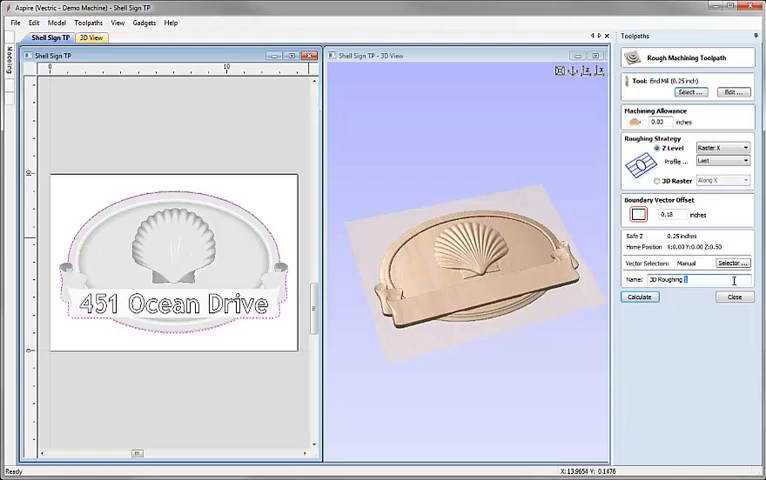
text(Sign)
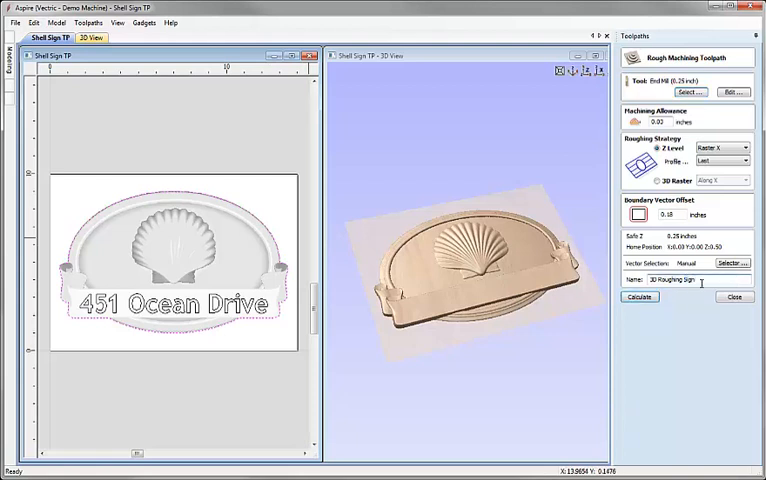
click(640, 296)
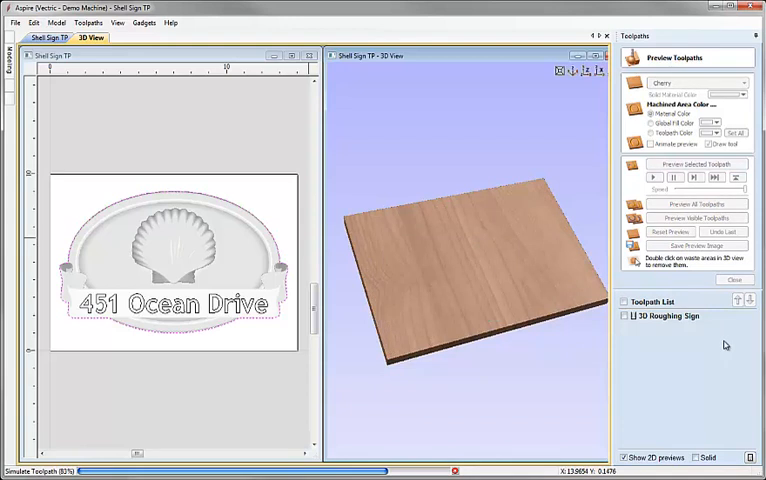
click(696, 164)
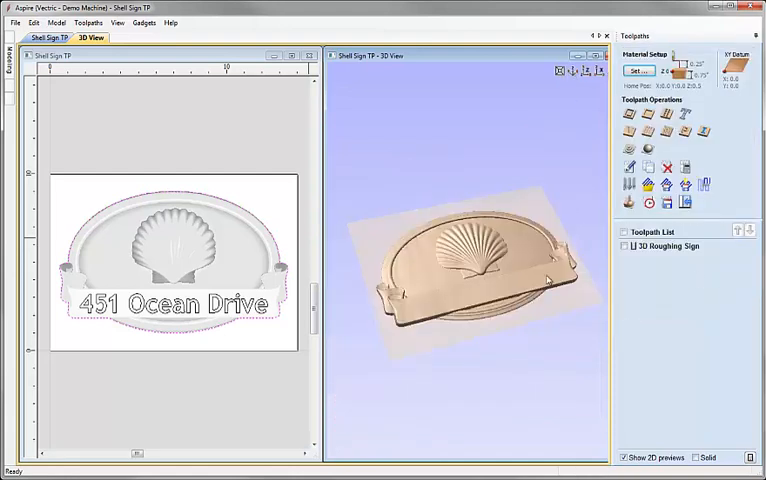
mouse_move(648, 150)
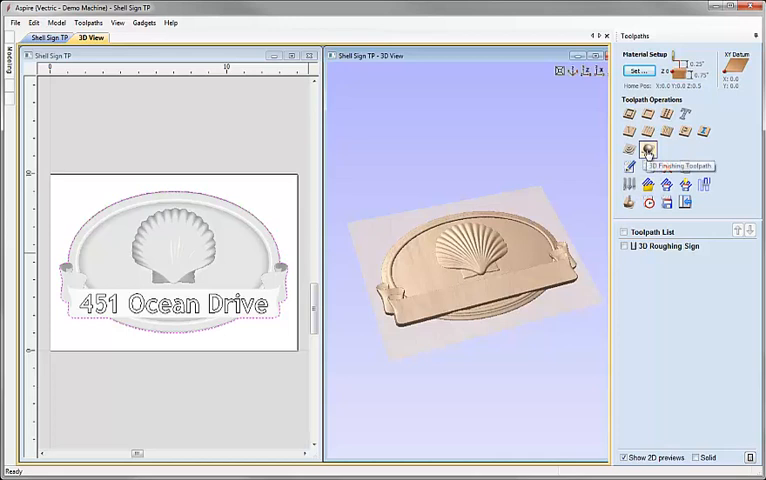
Calculate a 3D finishing toolpath named '3D Finish Sign' and simulate it cutting the material.
click(648, 150)
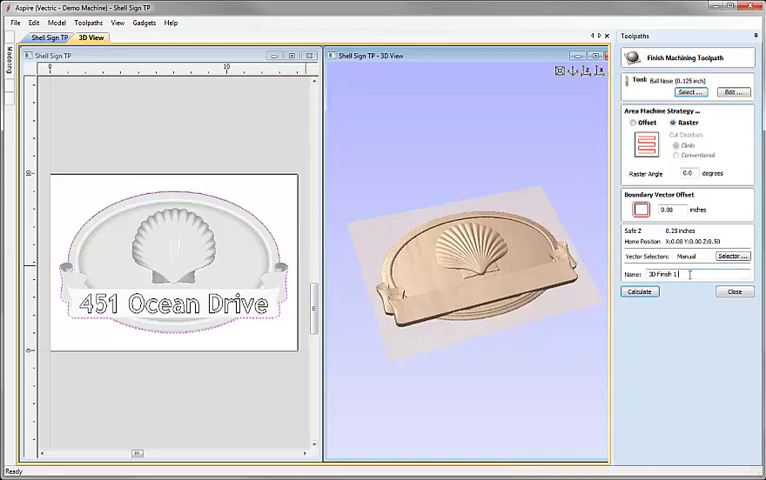
text(Sign)
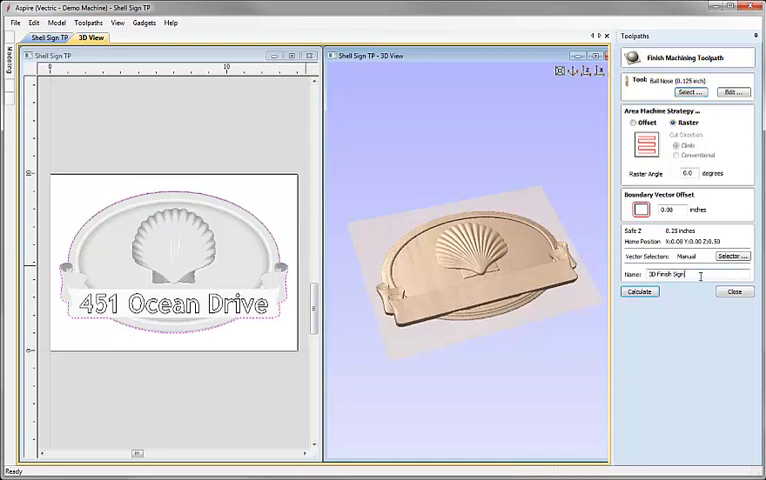
click(640, 292)
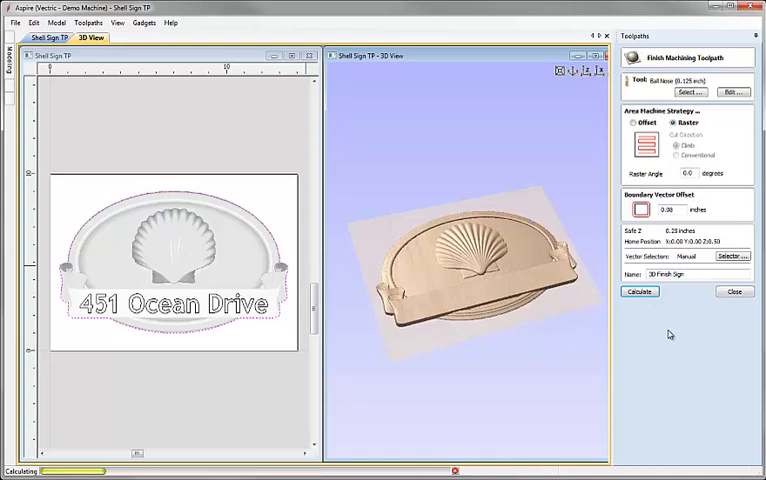
click(640, 292)
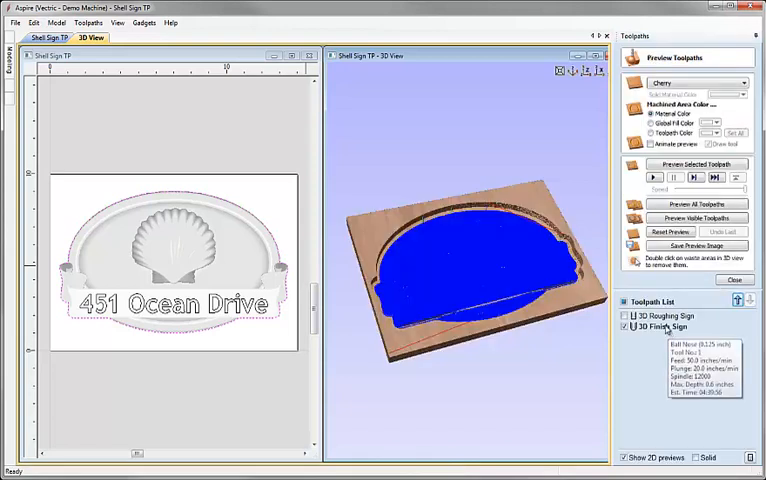
click(696, 164)
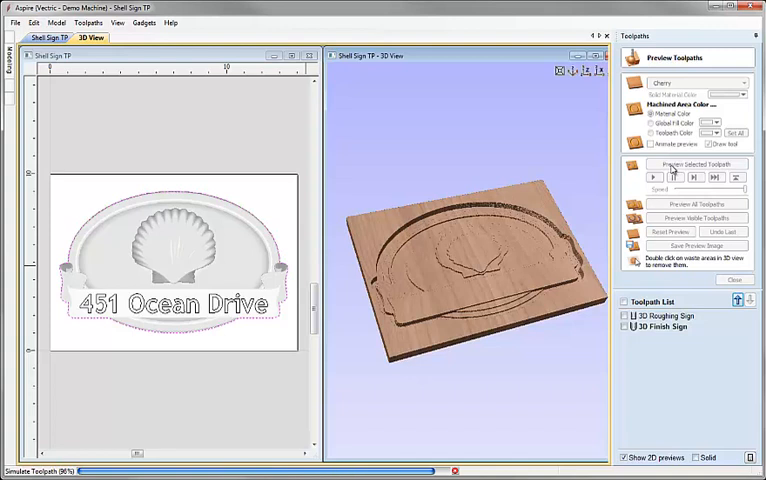
click(696, 164)
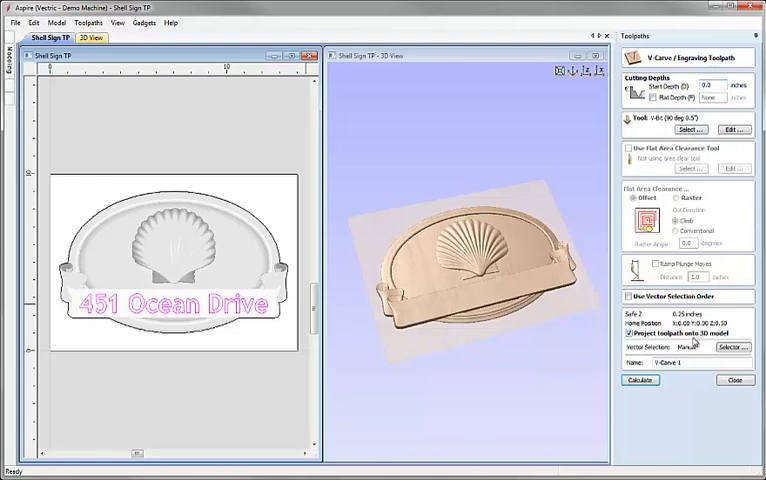
mouse_move(702, 210)
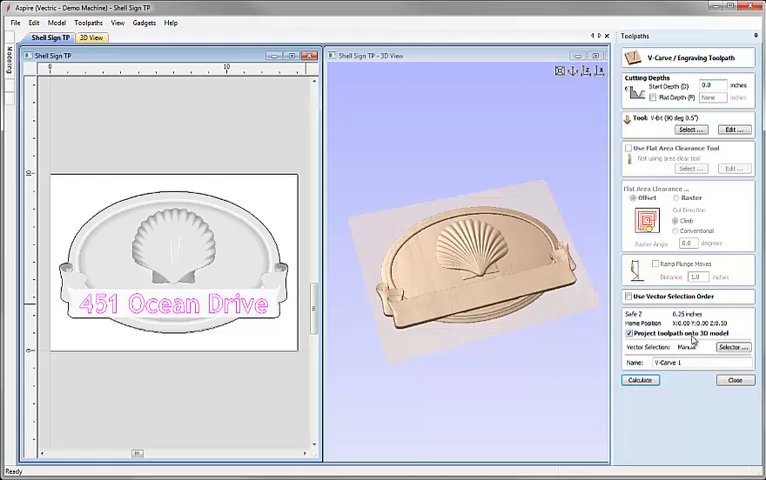
mouse_move(452, 308)
text(Sign)
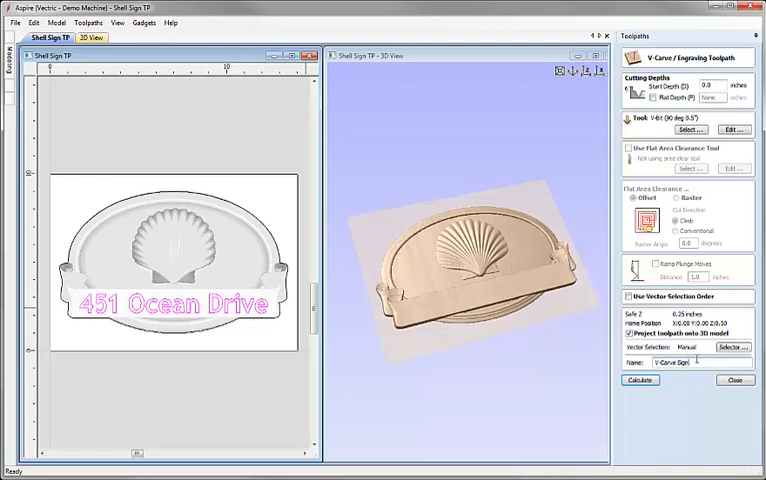
Calculate the 'V-Carve Sign' toolpath for the 451 Ocean Drive lettering and close its preview.
click(640, 380)
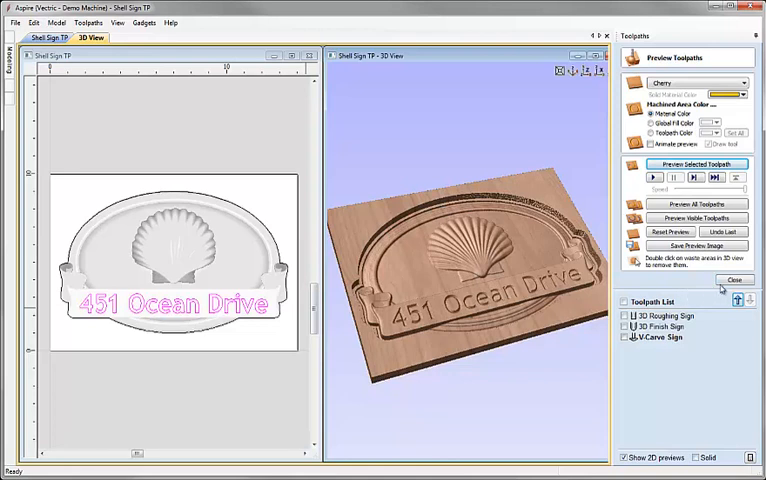
click(732, 280)
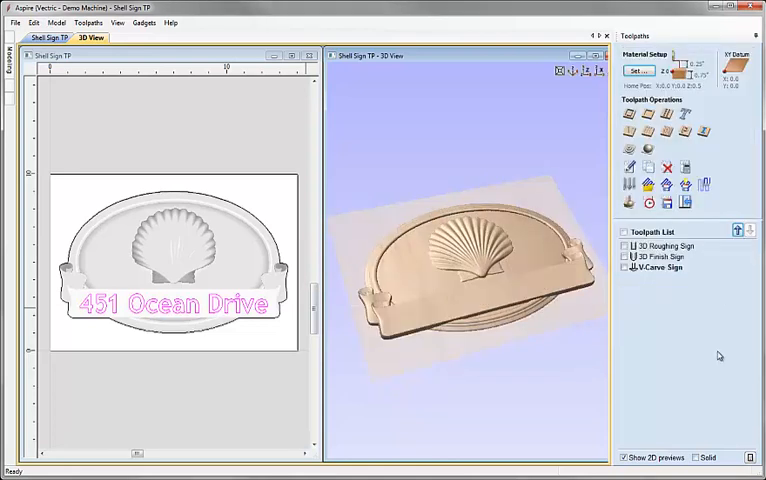
mouse_move(256, 220)
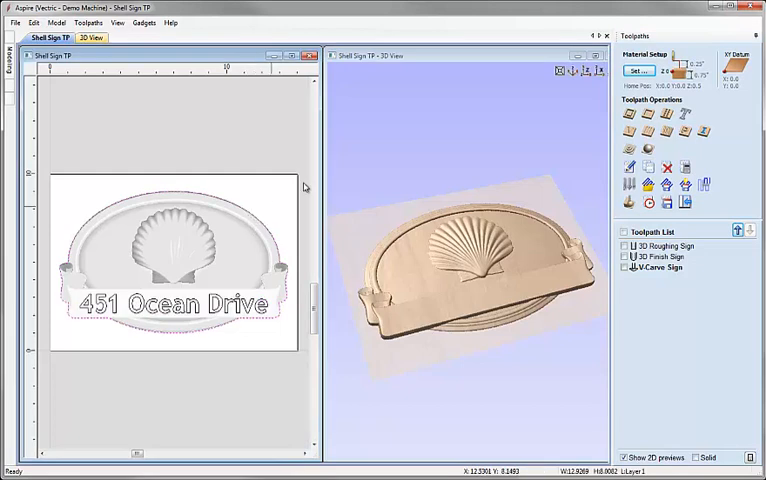
mouse_move(628, 116)
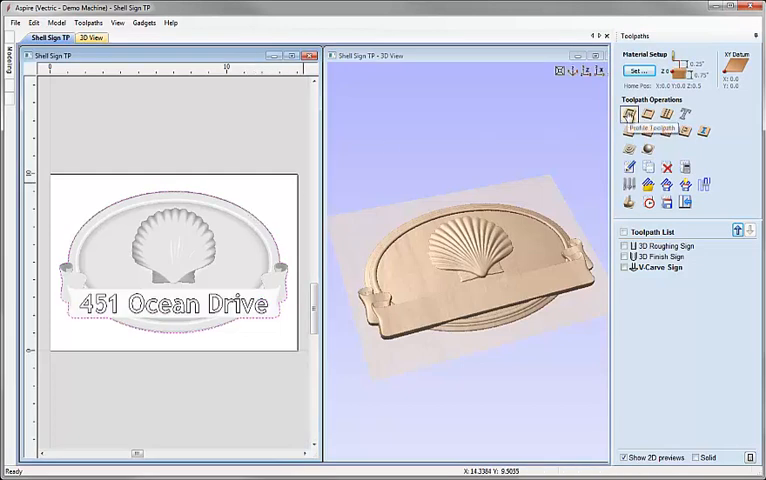
Start a new profile toolpath to cut the oval shell sign out of the material.
click(628, 116)
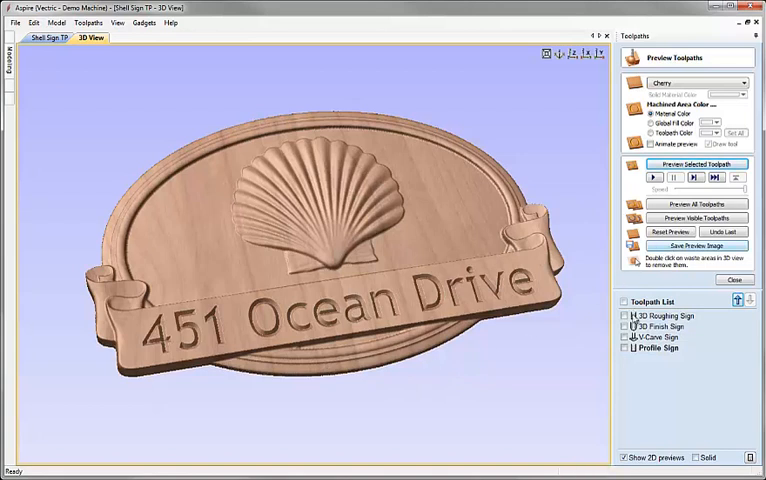
mouse_move(662, 316)
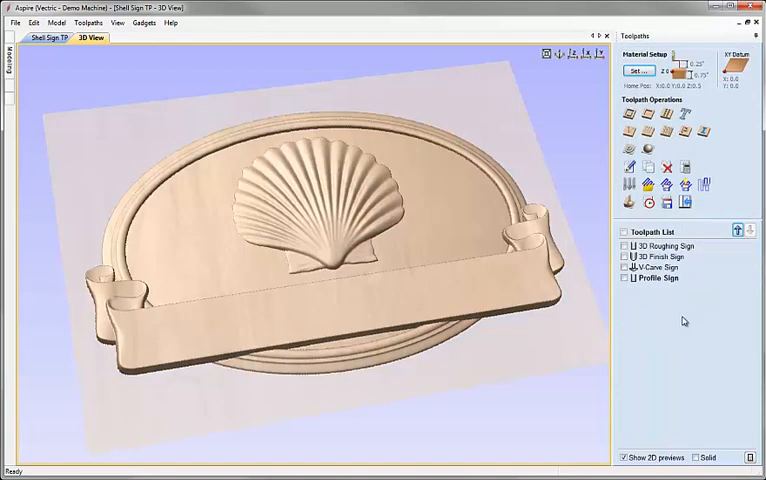
Save the 3D Roughing Sign toolpath to a file using the G-Code (inch) post processor.
click(662, 244)
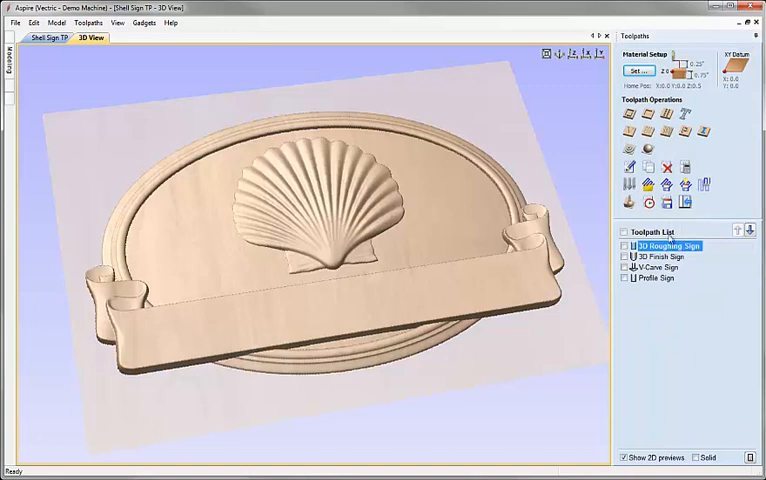
click(688, 204)
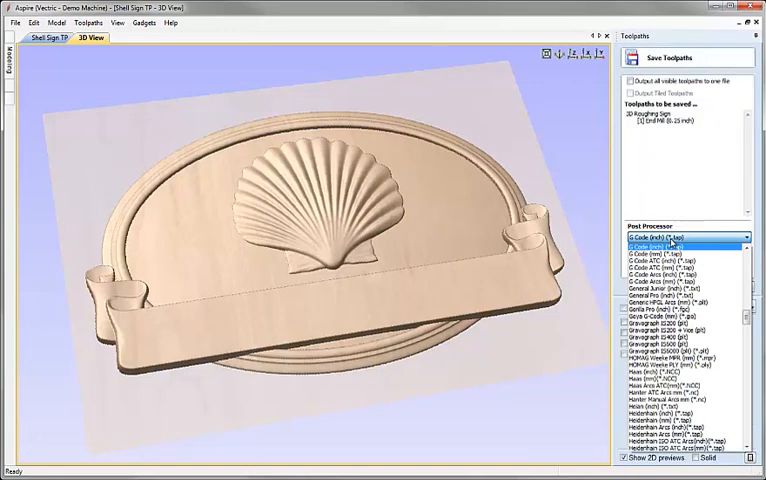
click(684, 246)
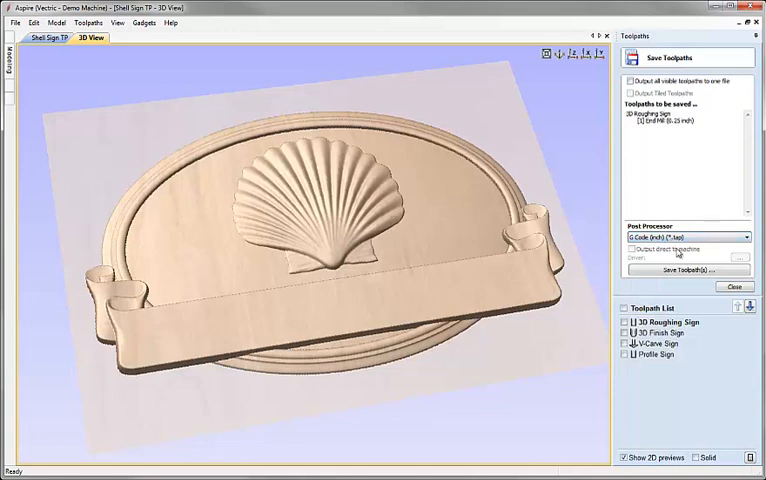
click(688, 270)
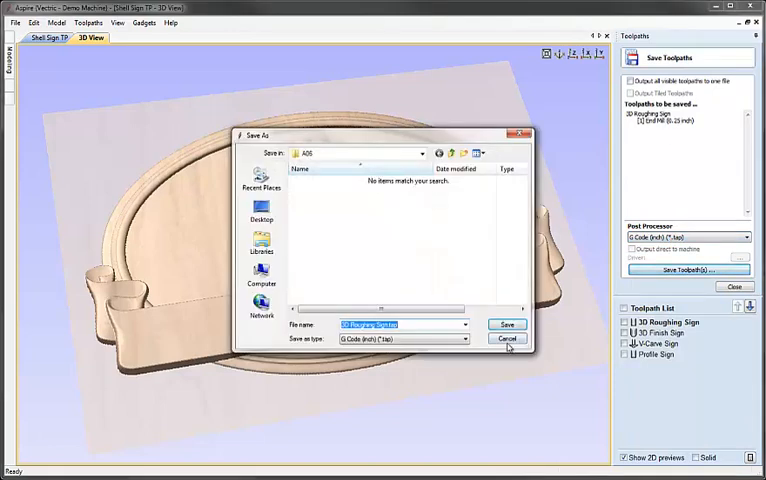
click(508, 340)
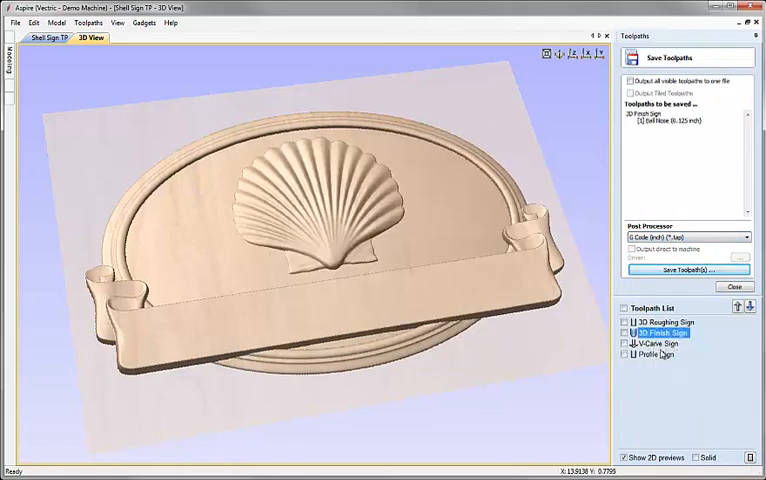